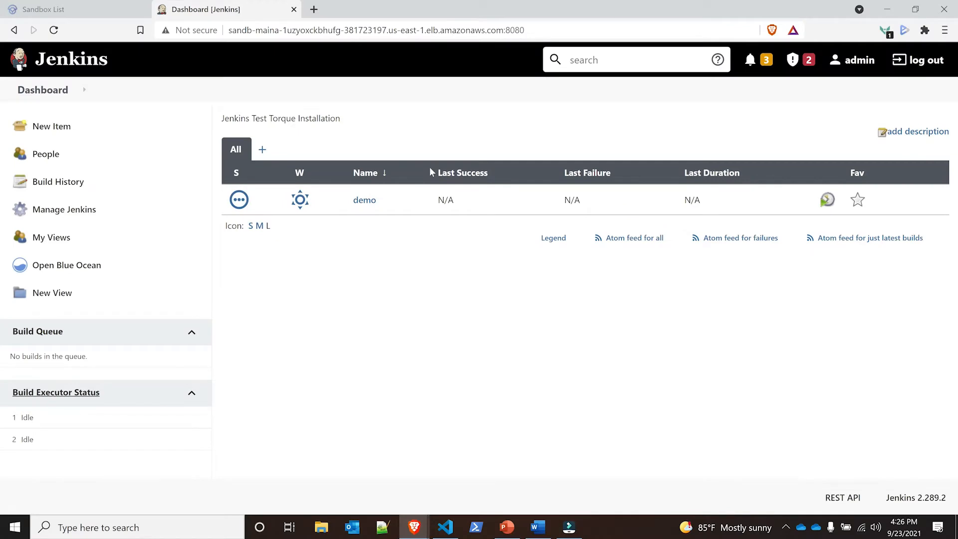
pyautogui.moveTo(450, 228)
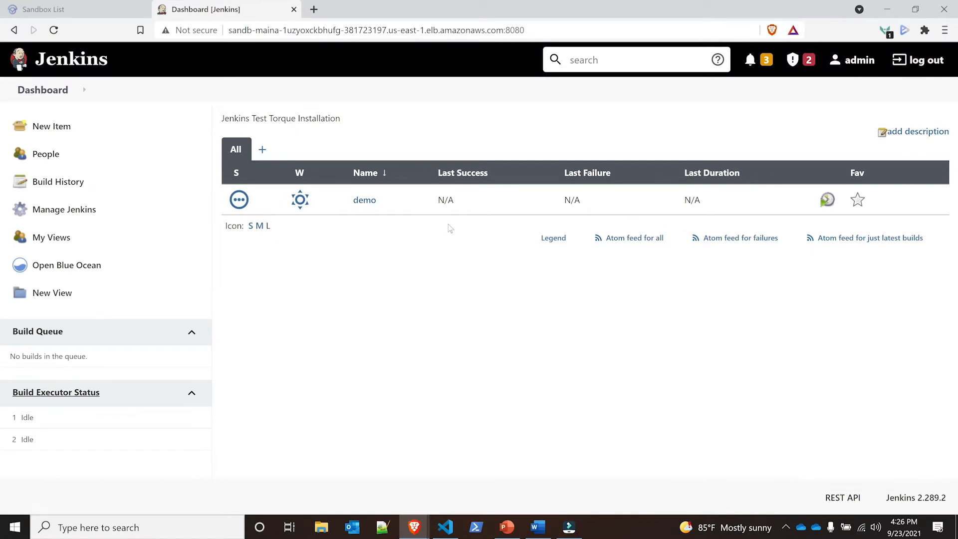
pyautogui.moveTo(364, 200)
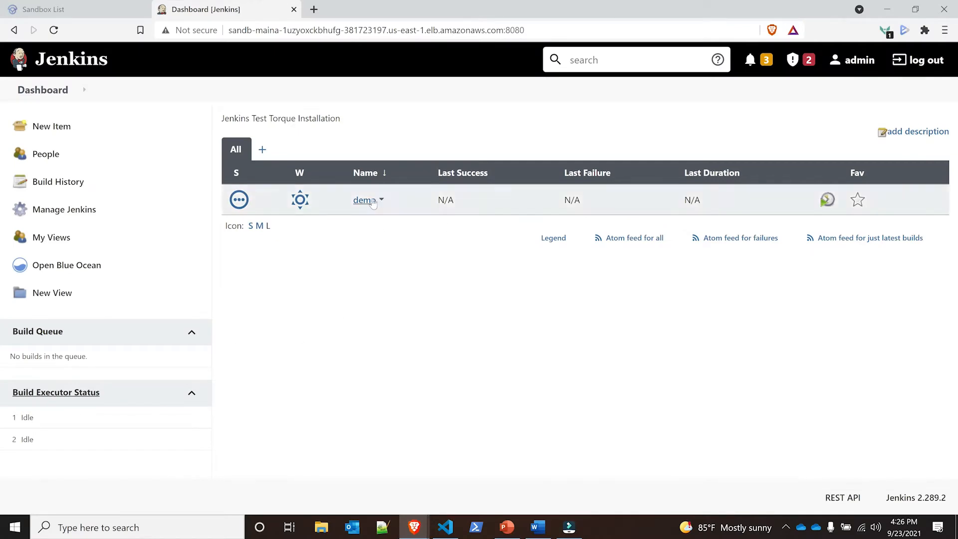
# Go to the 'demo' pipeline's project page from the Jenkins dashboard.
pyautogui.click(362, 200)
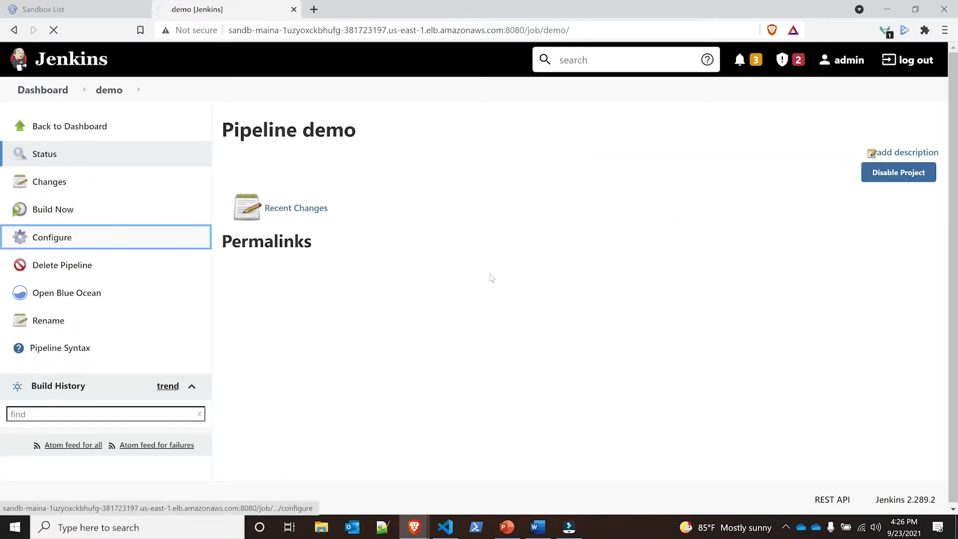
# Review the demo pipeline script's Cleanup, Checkout, Build, test and Publish artifacts stages in Configure.
pyautogui.click(51, 237)
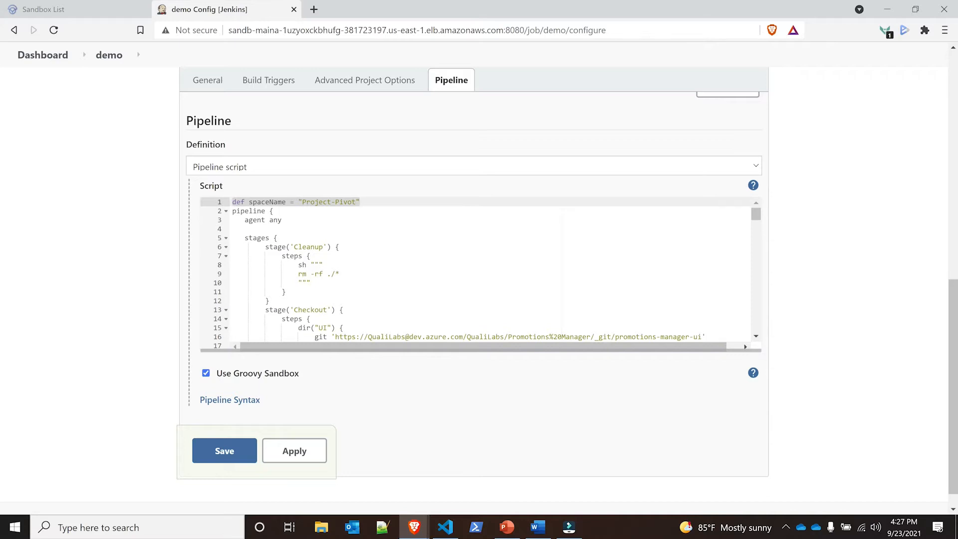
pyautogui.scroll(-3)
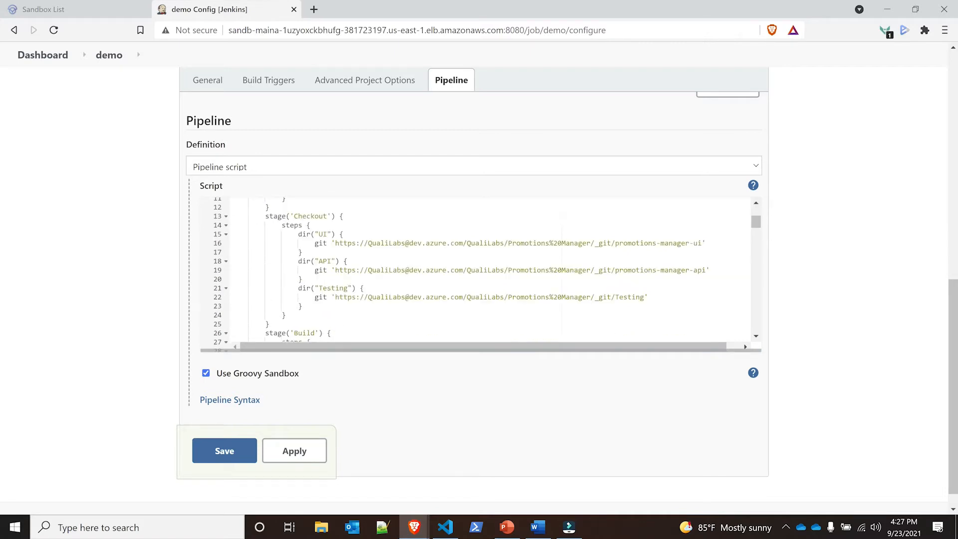
pyautogui.scroll(-3)
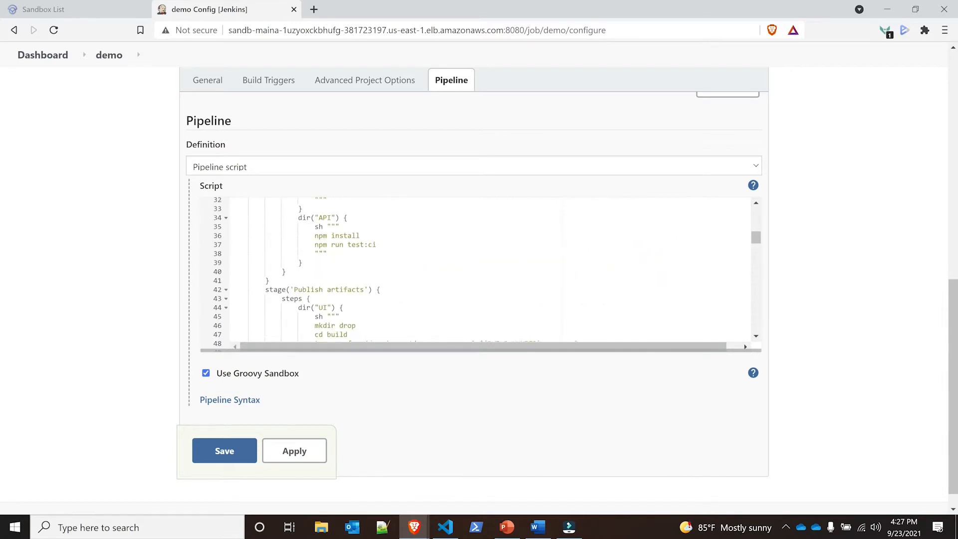
pyautogui.scroll(-3)
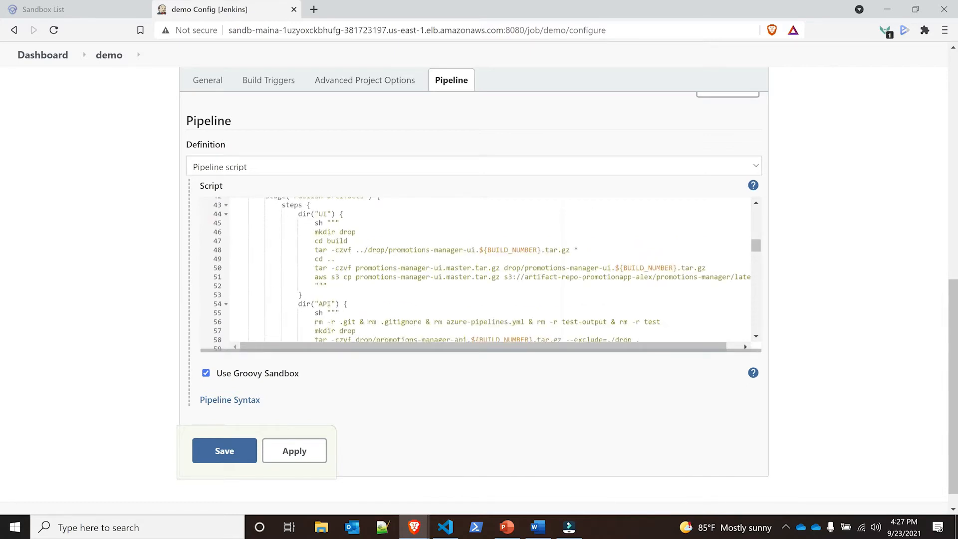
pyautogui.scroll(-3)
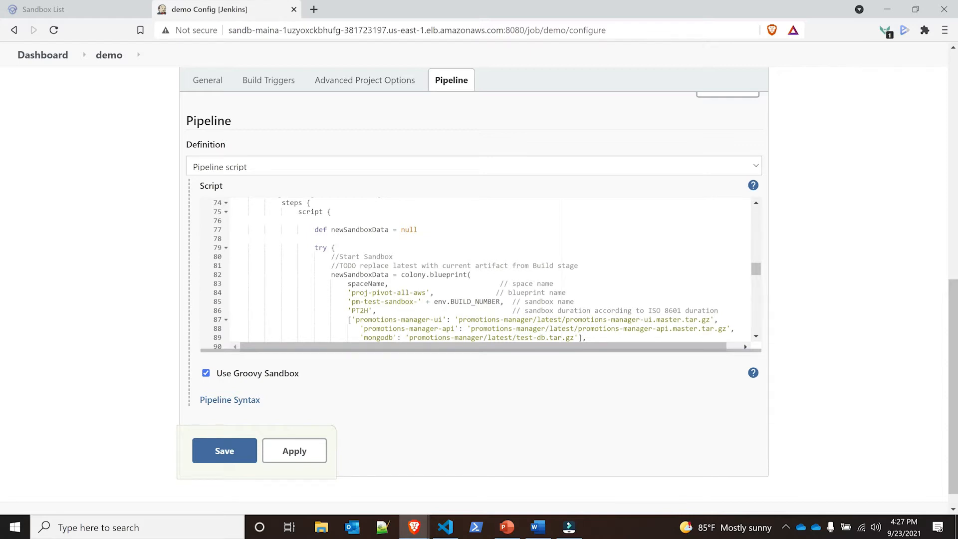
pyautogui.click(415, 293)
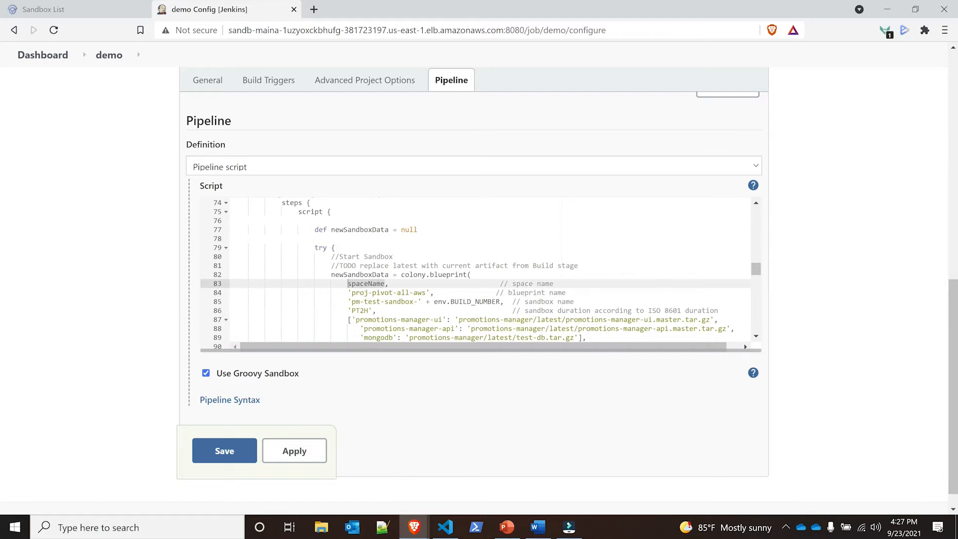
pyautogui.scroll(-3)
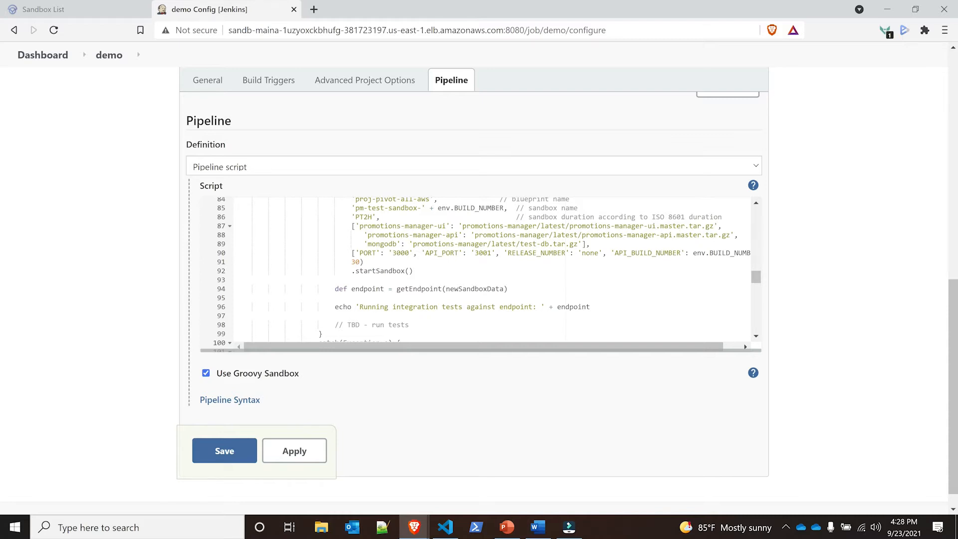
pyautogui.scroll(-3)
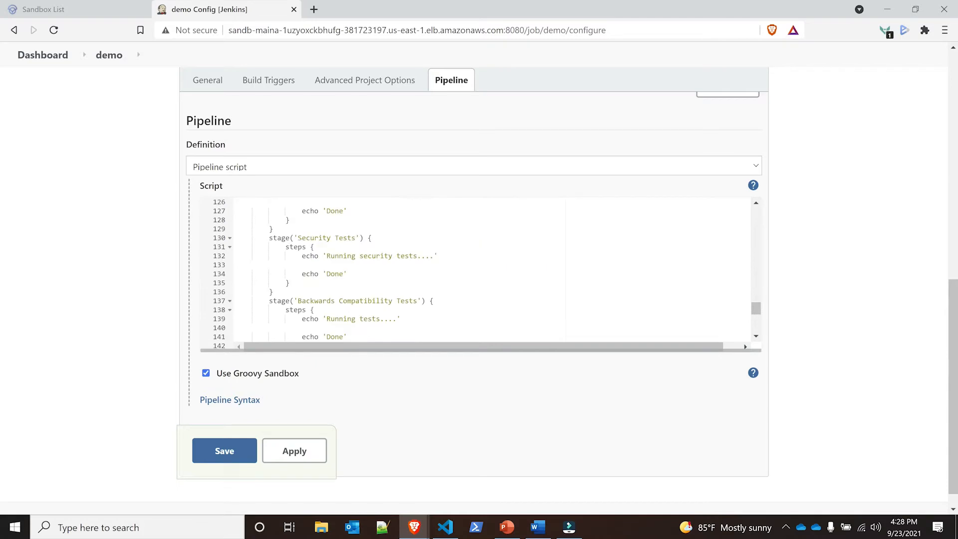
pyautogui.scroll(3)
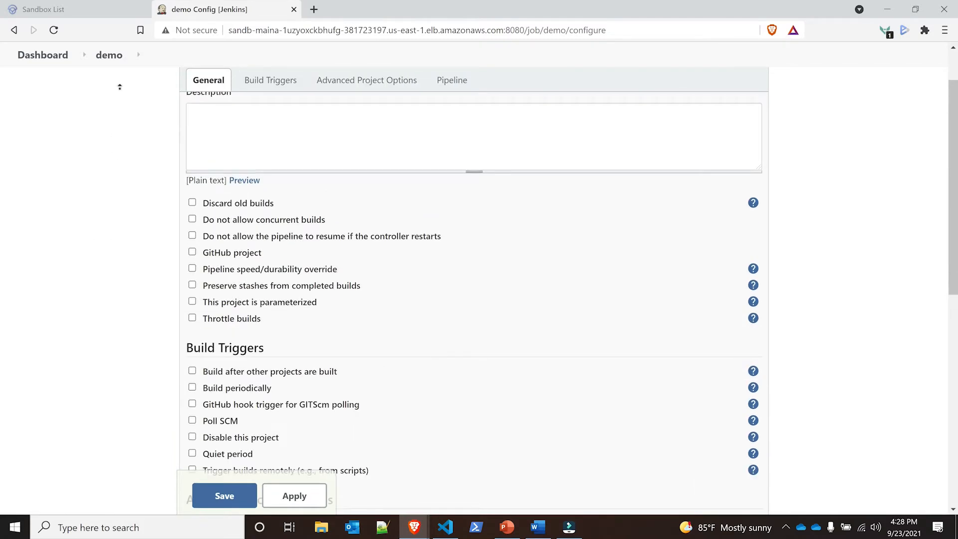
# Start build #1 of the demo pipeline with Build Now and view its build page.
pyautogui.click(224, 496)
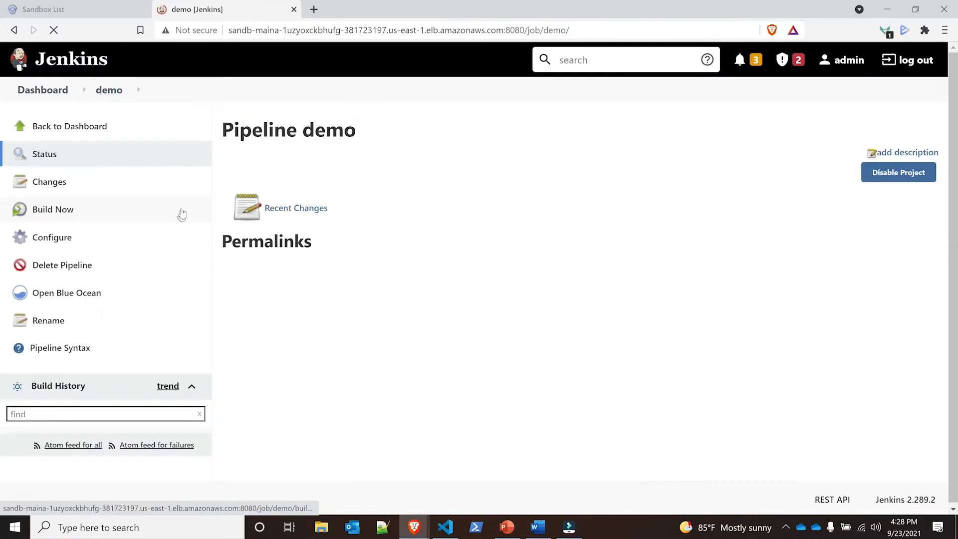
pyautogui.click(53, 209)
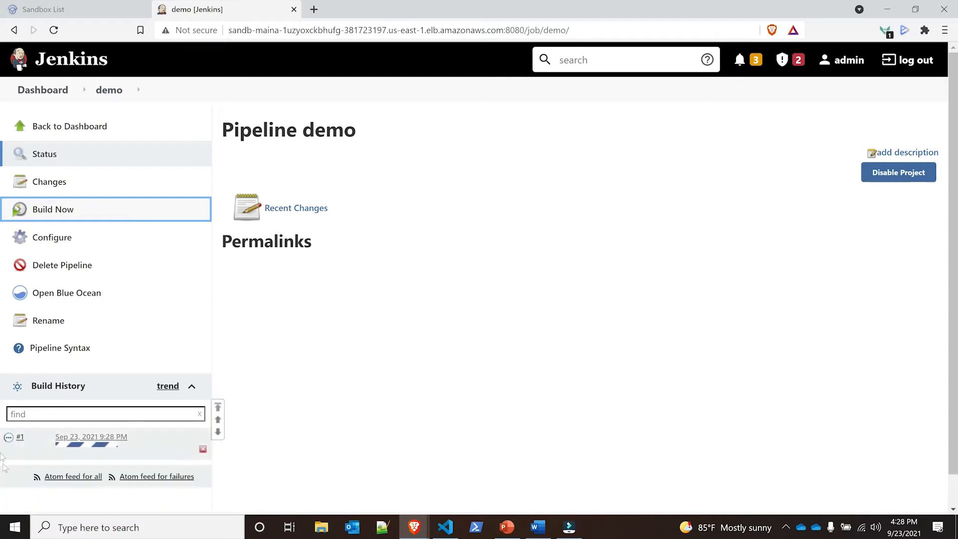
pyautogui.click(53, 209)
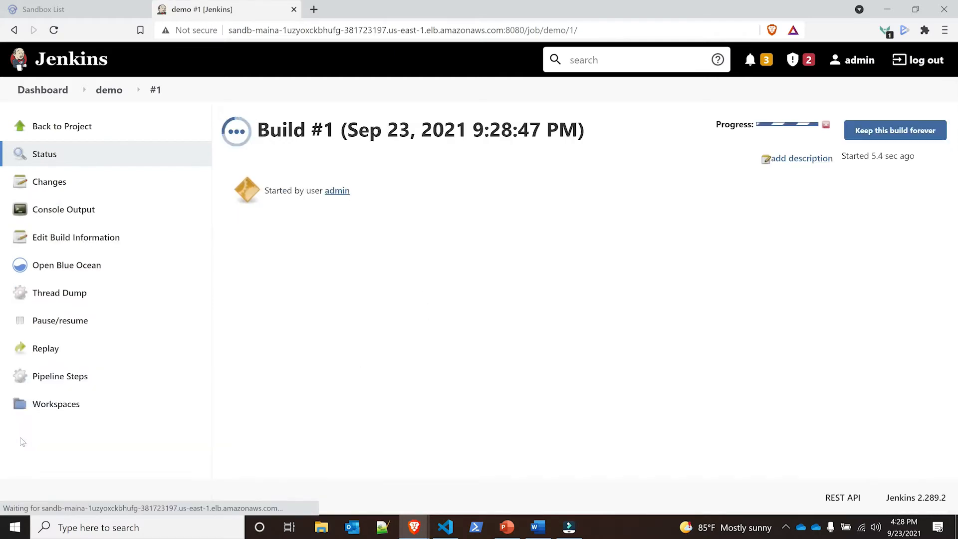
pyautogui.moveTo(63, 209)
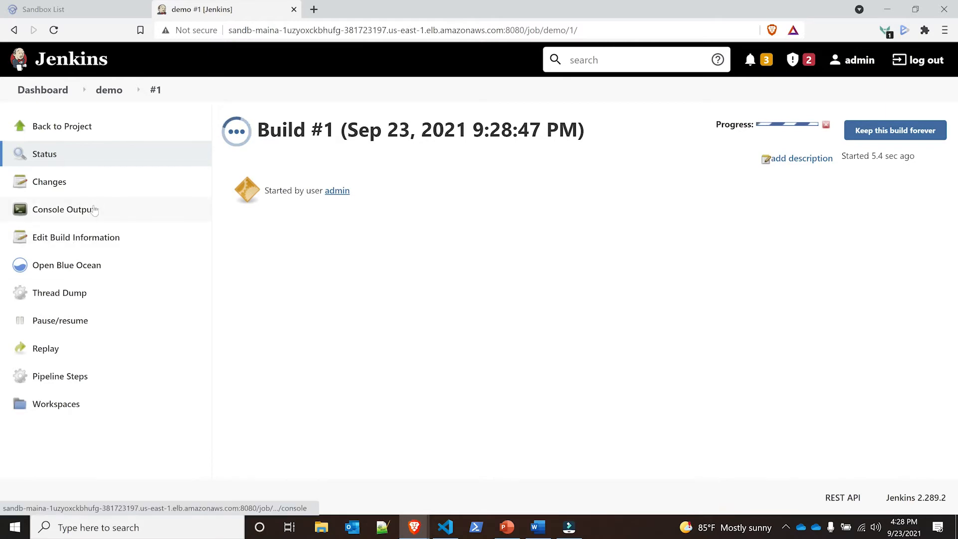
# Review build #1's console output showing the UI, API and Testing repositories checked out.
pyautogui.click(63, 209)
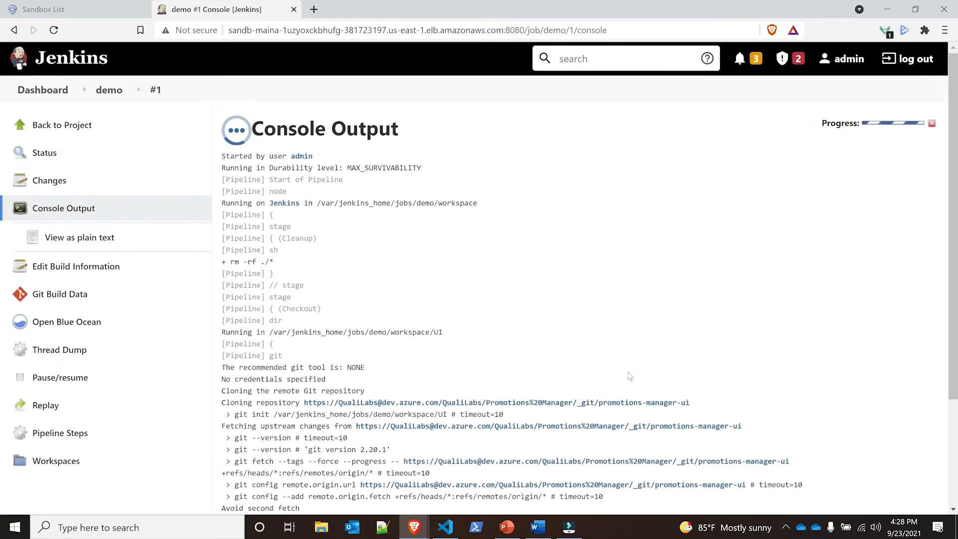
pyautogui.scroll(-3)
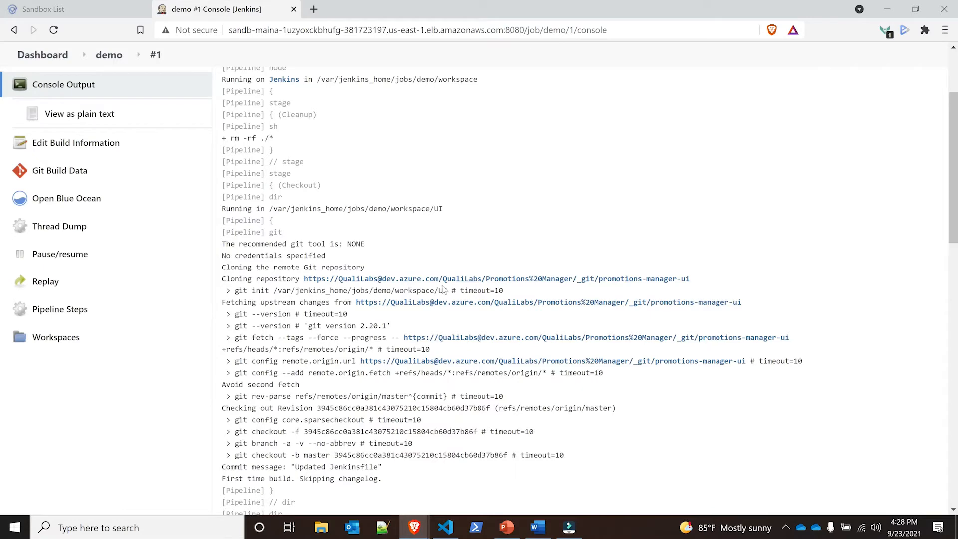
pyautogui.scroll(-3)
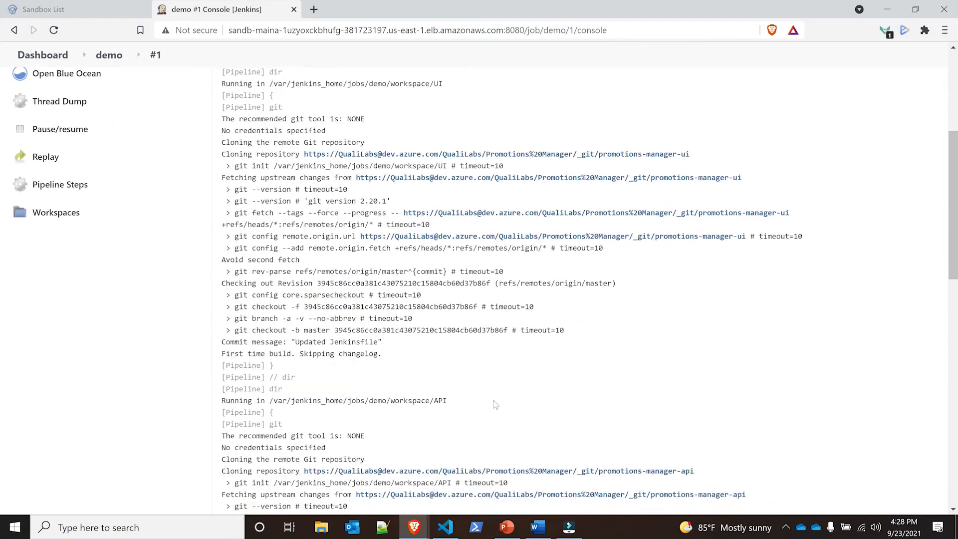
pyautogui.scroll(-3)
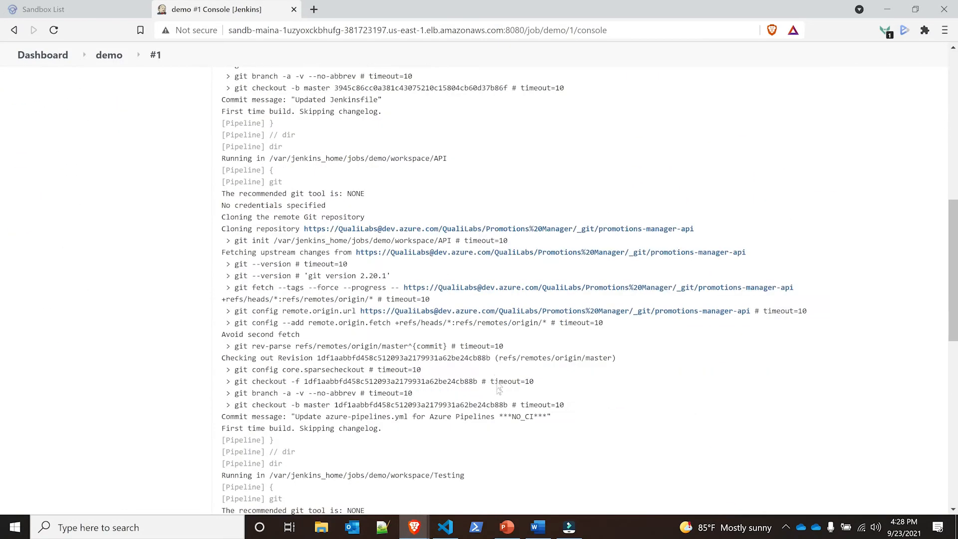
pyautogui.scroll(-3)
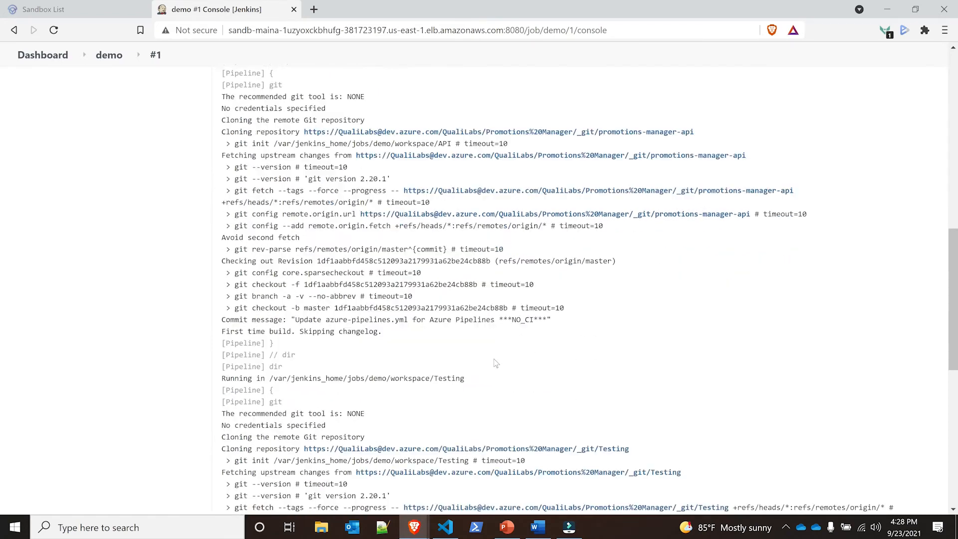
pyautogui.scroll(-3)
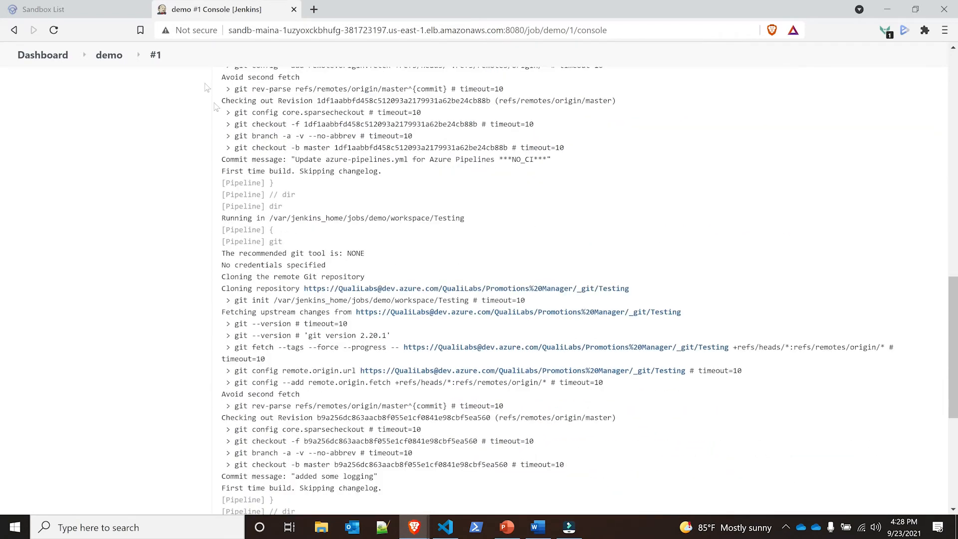
# Check Torque's empty Automation Sandboxes list, then view the Project-Pivot space settings.
pyautogui.click(70, 9)
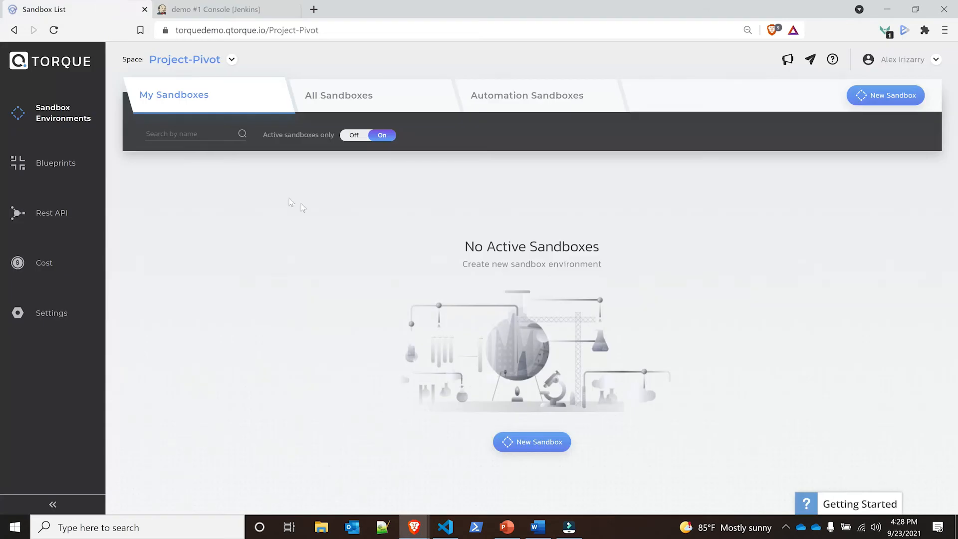
pyautogui.moveTo(306, 199)
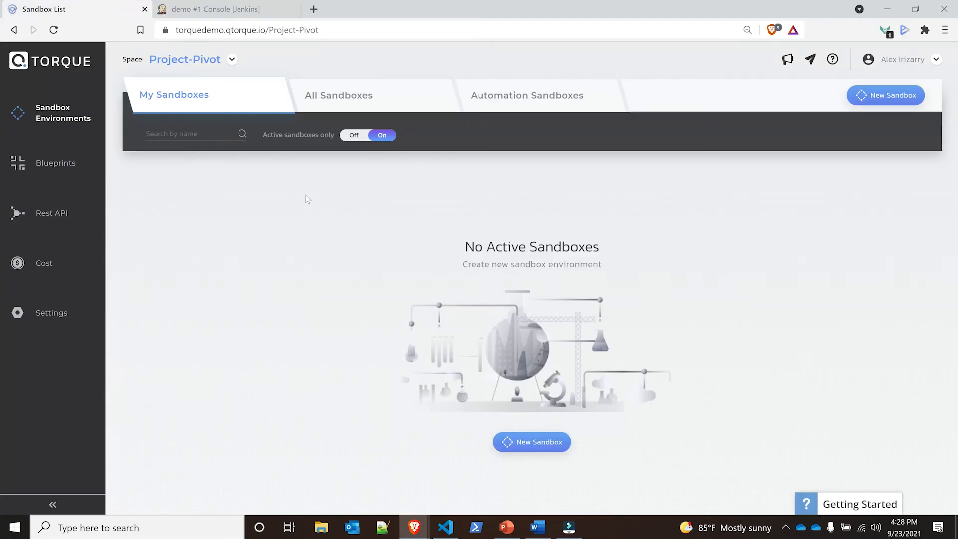
pyautogui.moveTo(207, 100)
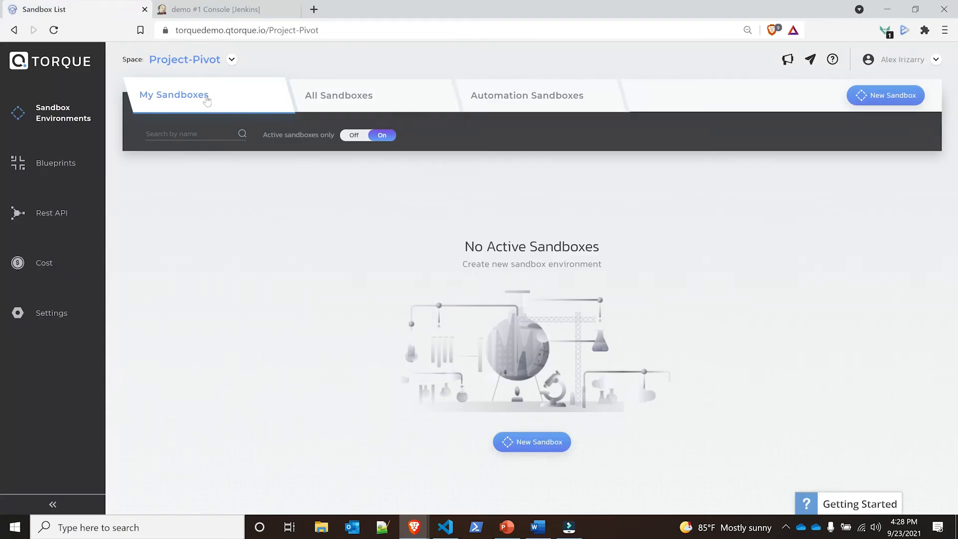
pyautogui.moveTo(547, 107)
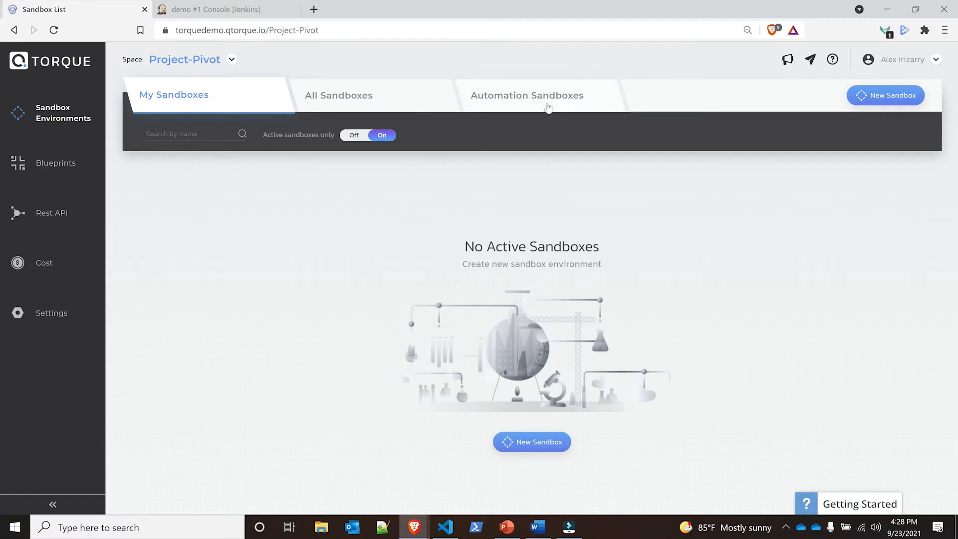
pyautogui.click(526, 95)
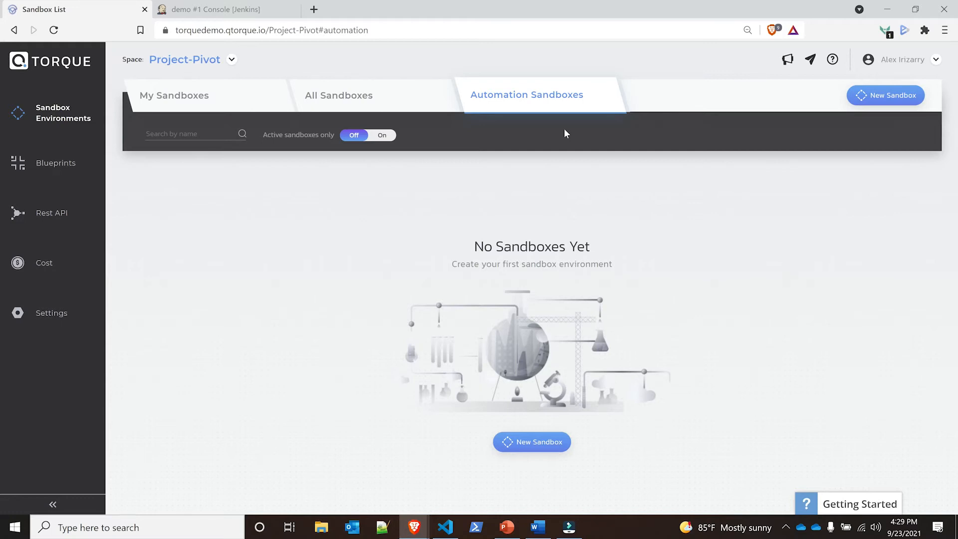
pyautogui.moveTo(46, 334)
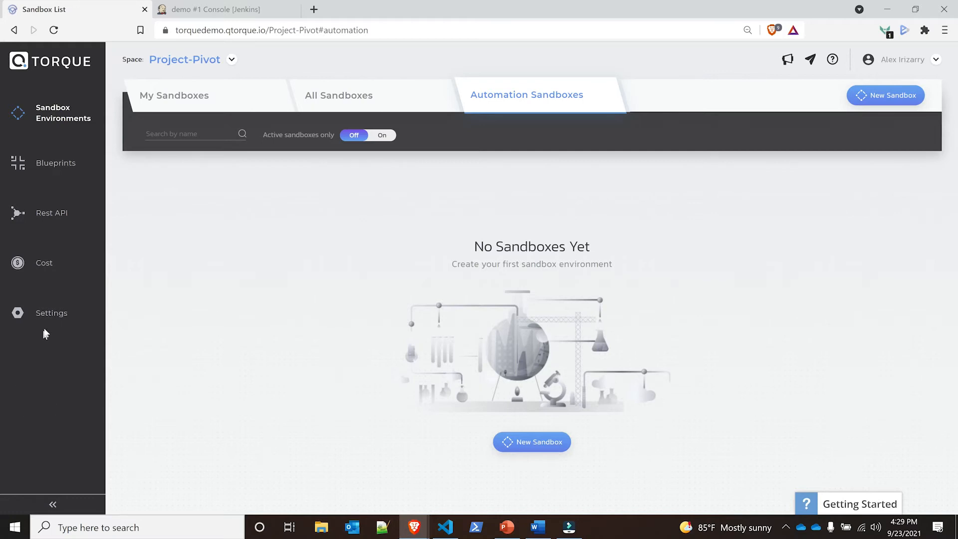
pyautogui.click(51, 313)
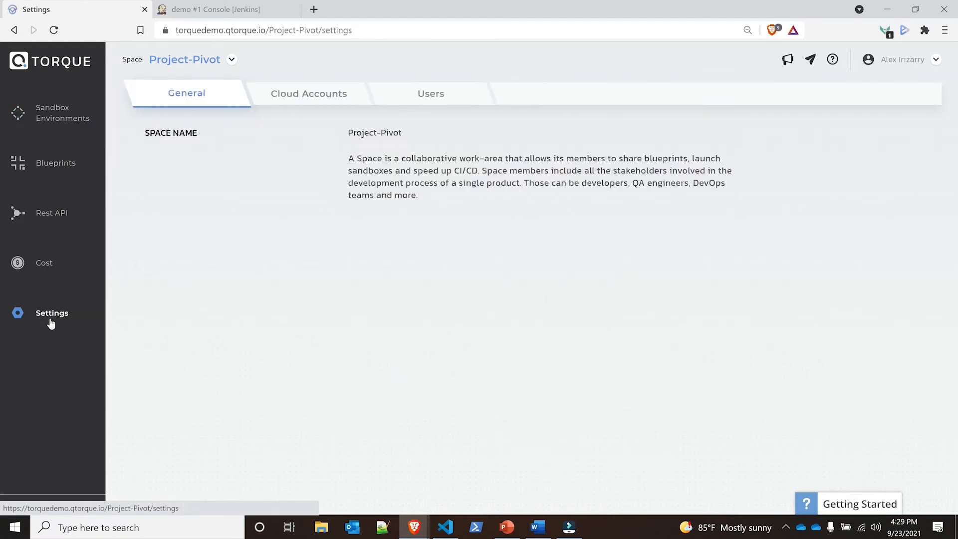
pyautogui.moveTo(127, 332)
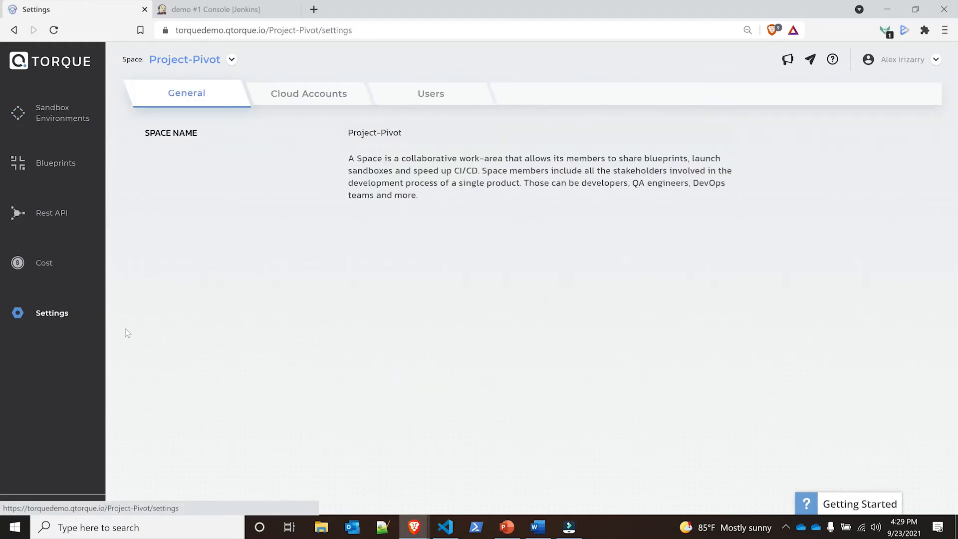
# Review the space's 16 users, return to Sandbox Environments and show the account options.
pyautogui.click(430, 93)
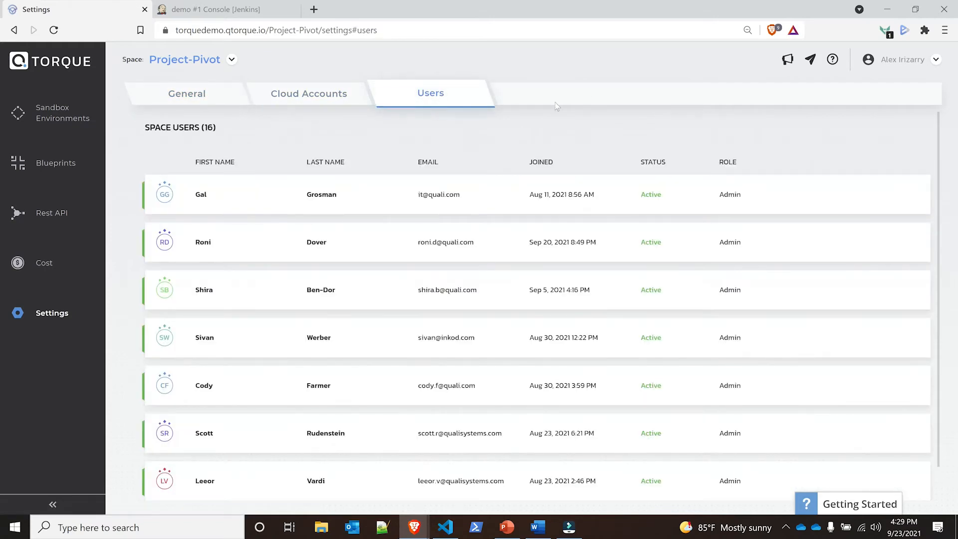
pyautogui.moveTo(675, 94)
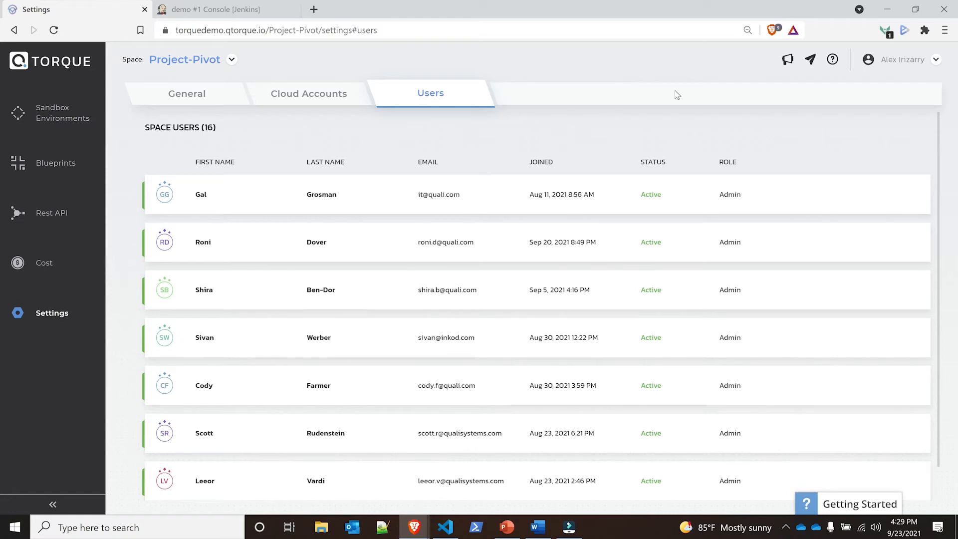
pyautogui.moveTo(112, 114)
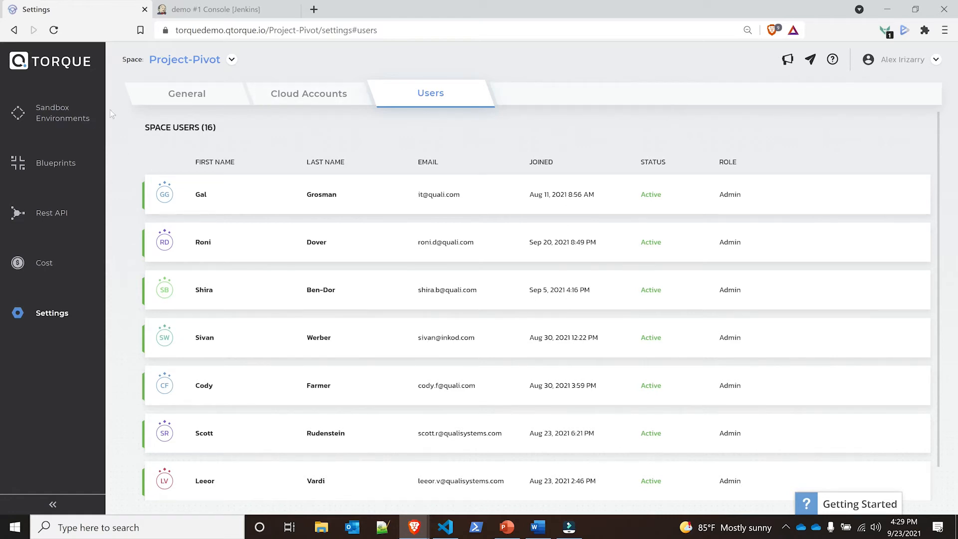
pyautogui.click(63, 112)
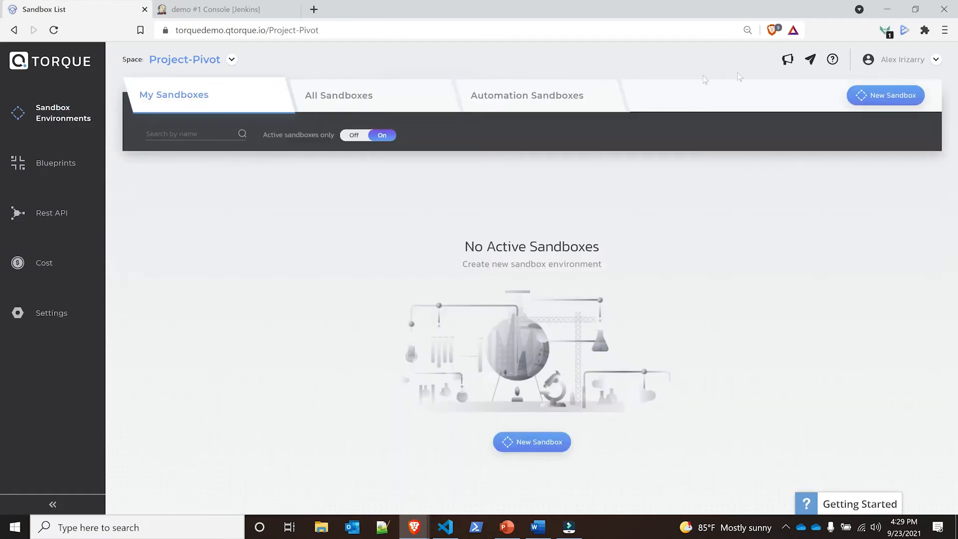
pyautogui.click(935, 59)
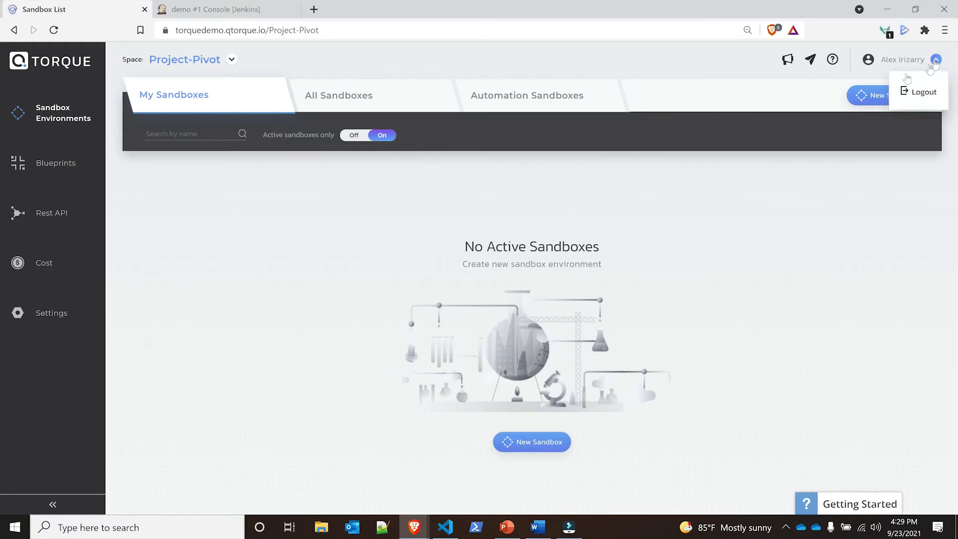
pyautogui.moveTo(88, 254)
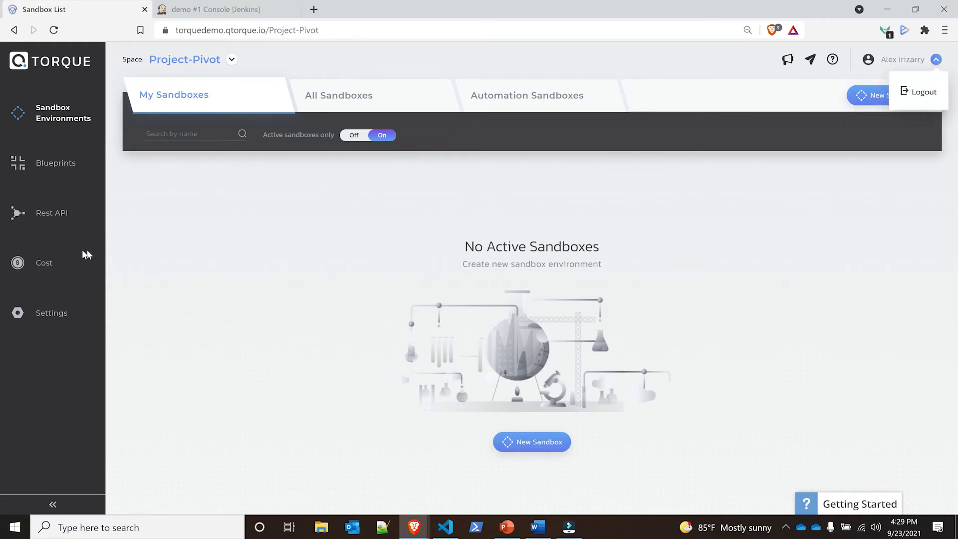
# View the Project-Pivot space's list of six blueprints.
pyautogui.click(56, 163)
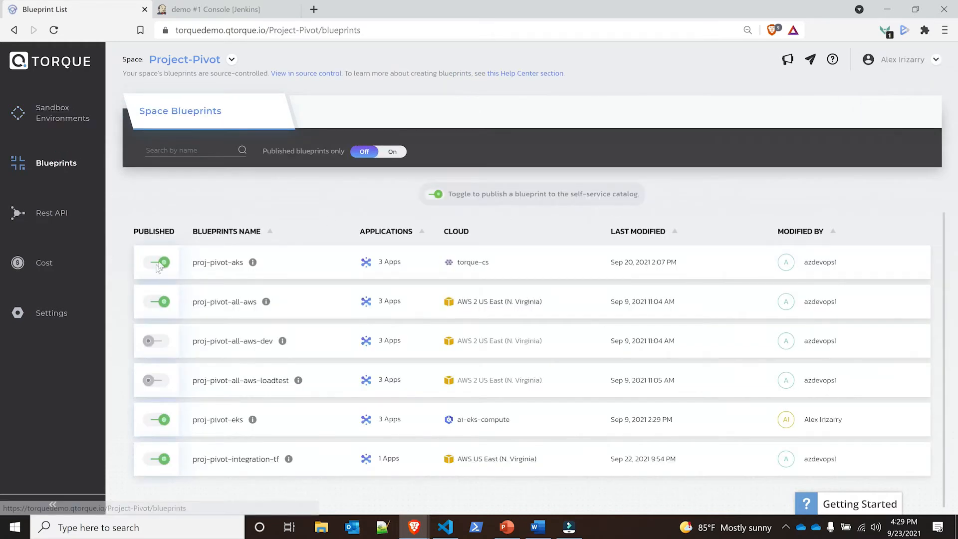
pyautogui.moveTo(156, 419)
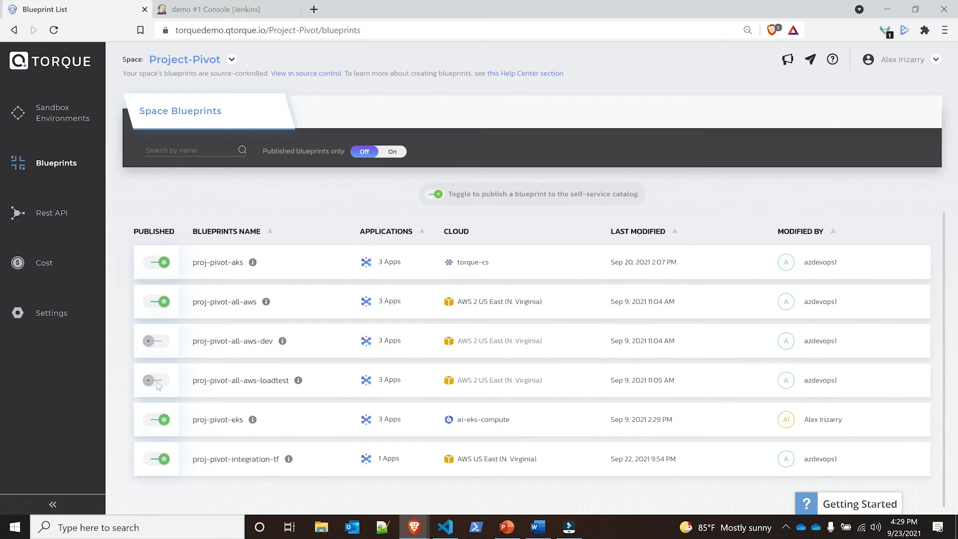
pyautogui.moveTo(155, 364)
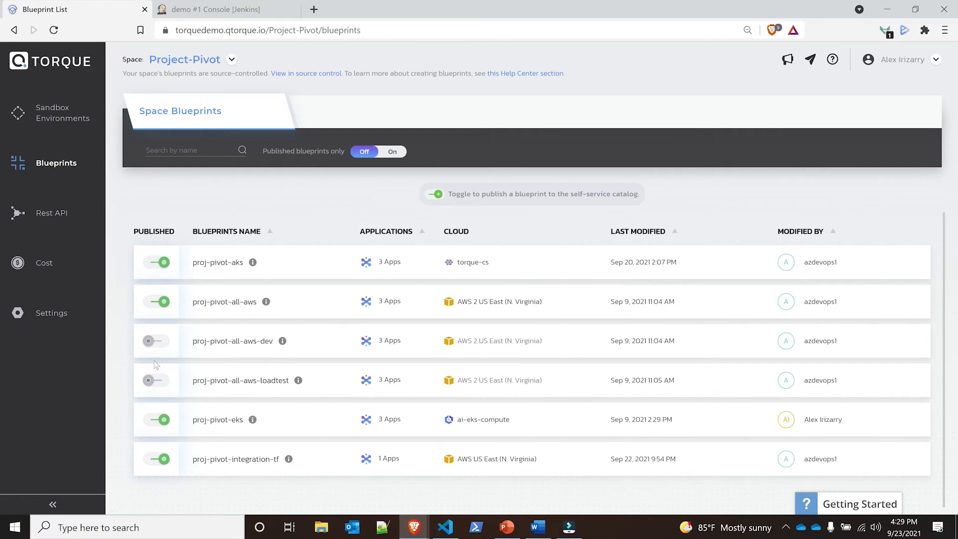
# Follow build #1's console log to the startSandbox step, then return to Torque's blueprint list.
pyautogui.click(214, 9)
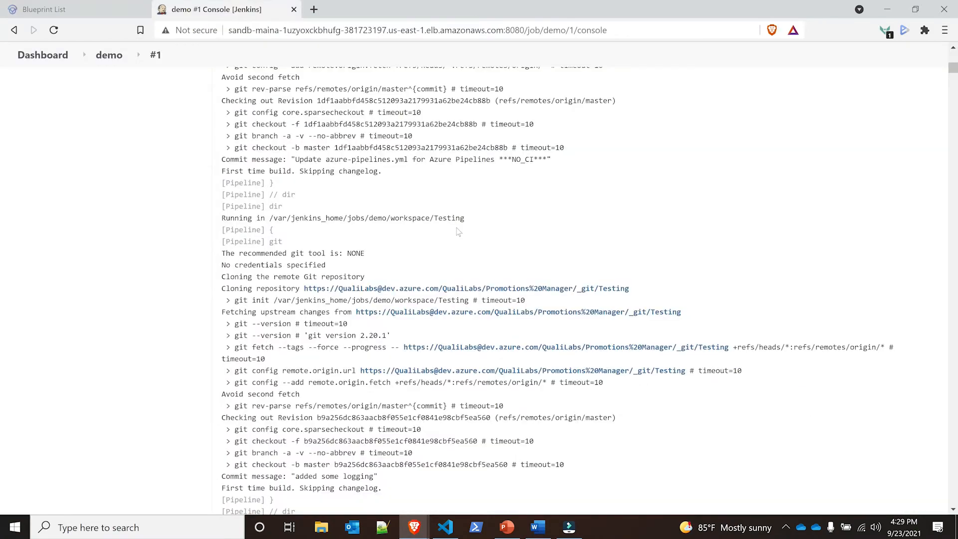
pyautogui.scroll(-3)
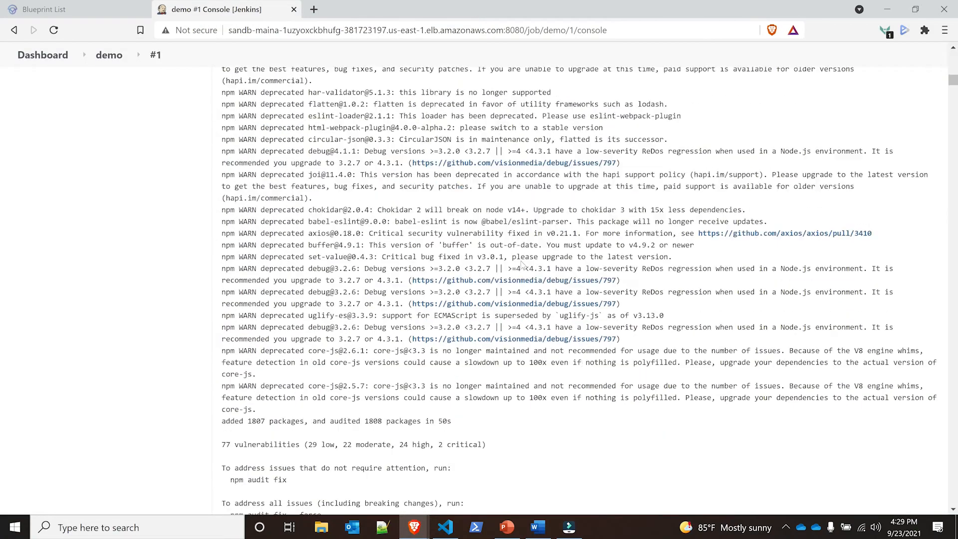
pyautogui.scroll(-3)
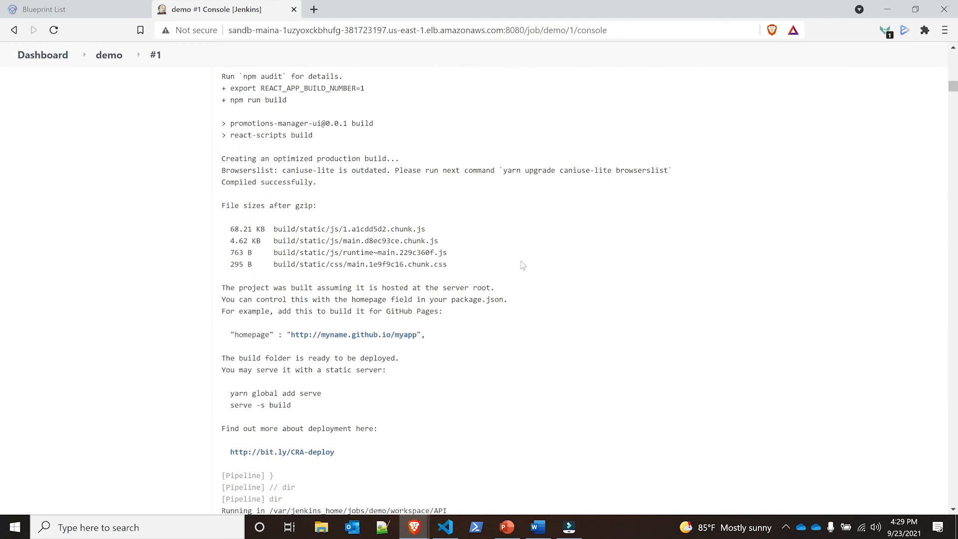
pyautogui.scroll(-3)
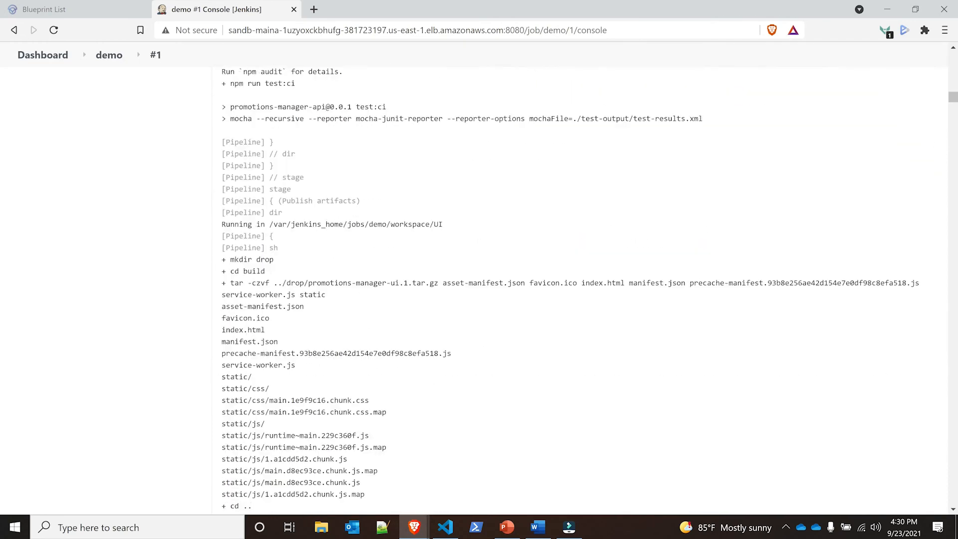
pyautogui.scroll(-3)
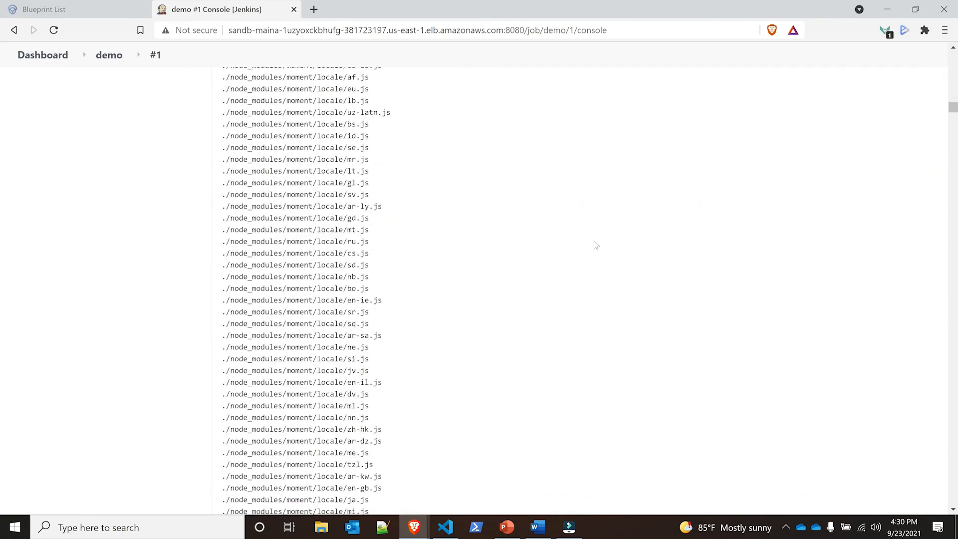
pyautogui.scroll(-3)
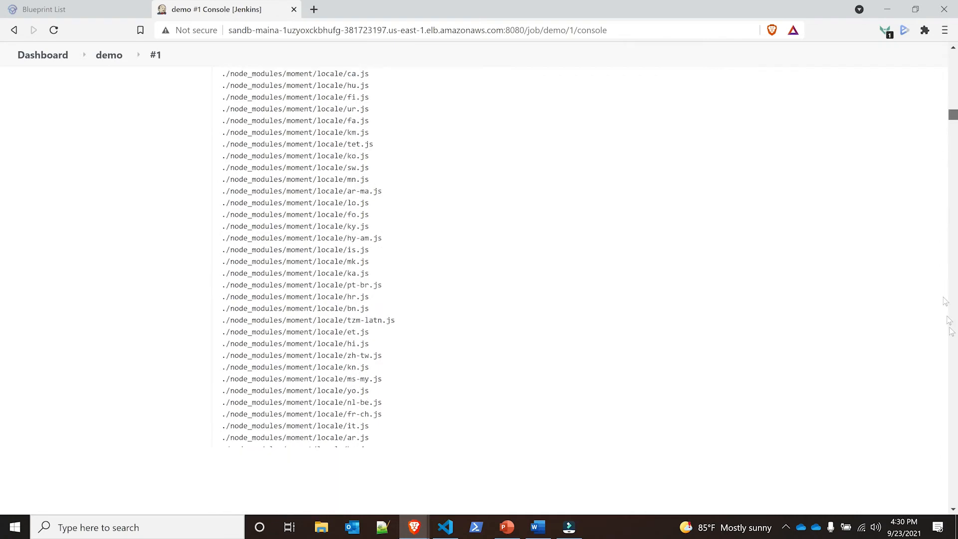
pyautogui.scroll(-3)
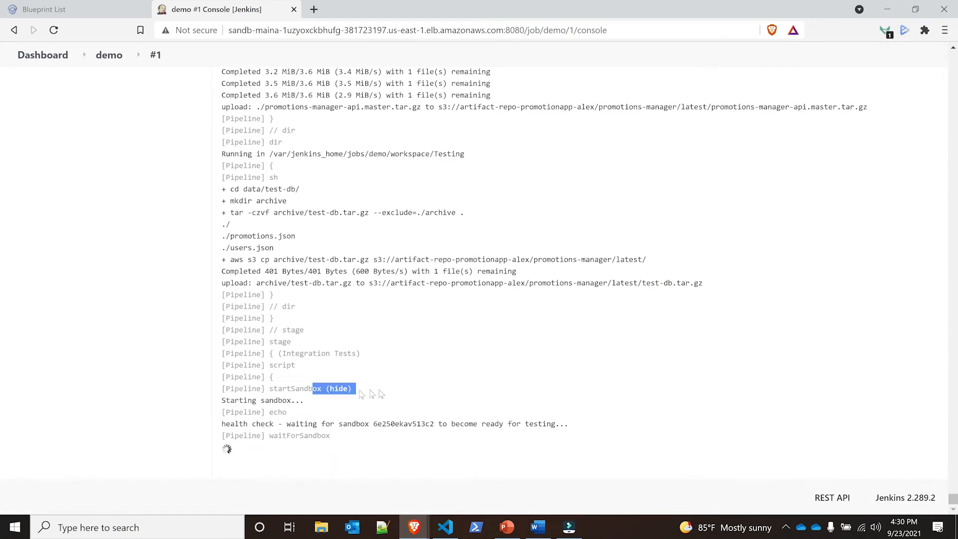
pyautogui.click(42, 9)
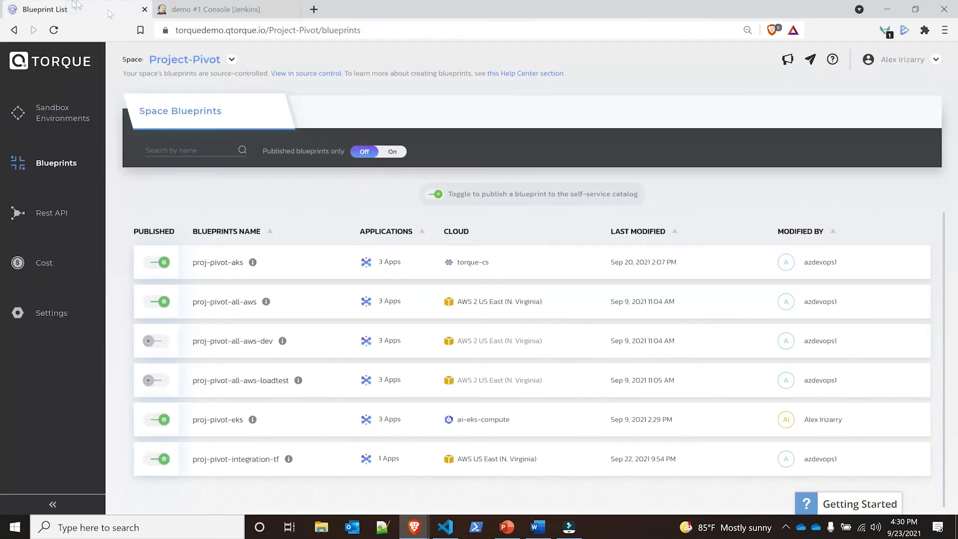
# View the Automation Sandboxes list showing pm-test-sandbox-1 launching from proj-pivot-all-aws.
pyautogui.click(53, 113)
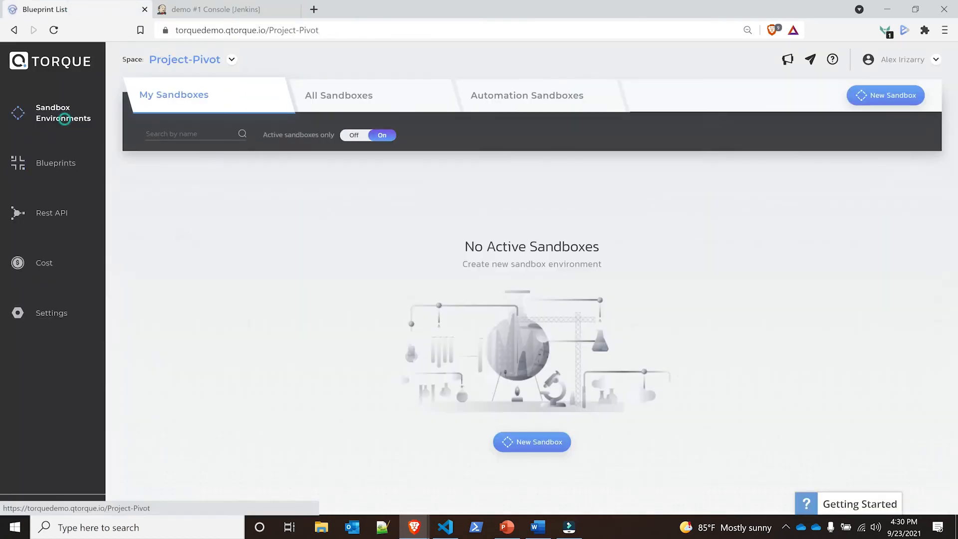
pyautogui.click(526, 95)
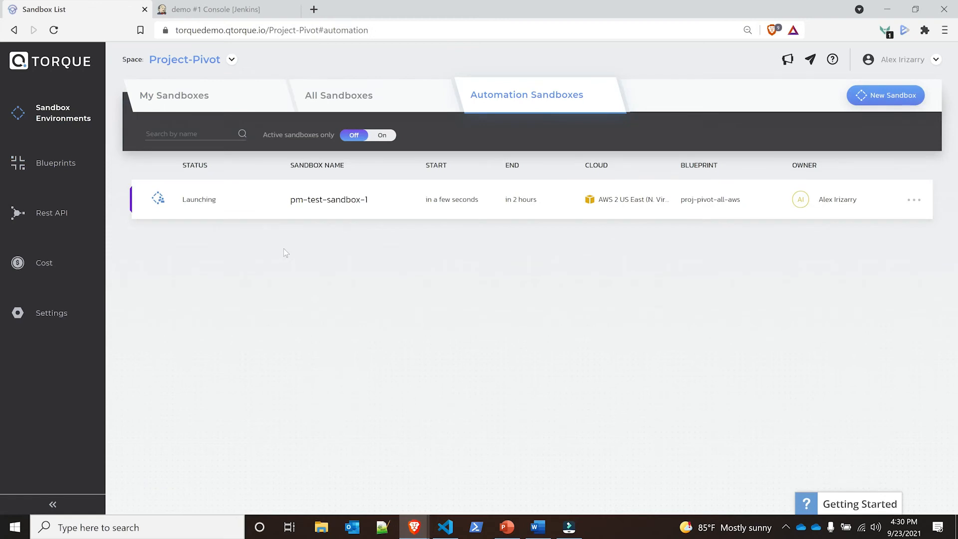
pyautogui.moveTo(407, 256)
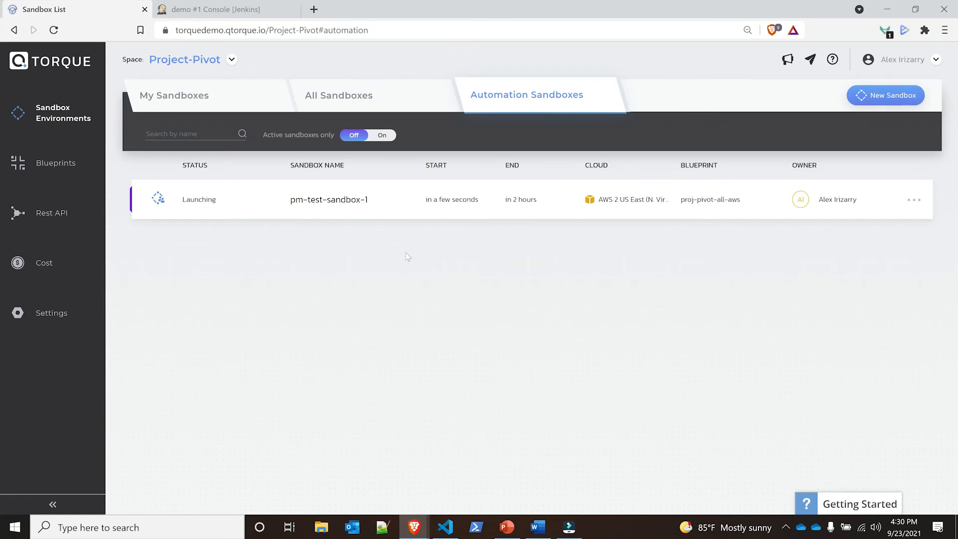
pyautogui.moveTo(437, 229)
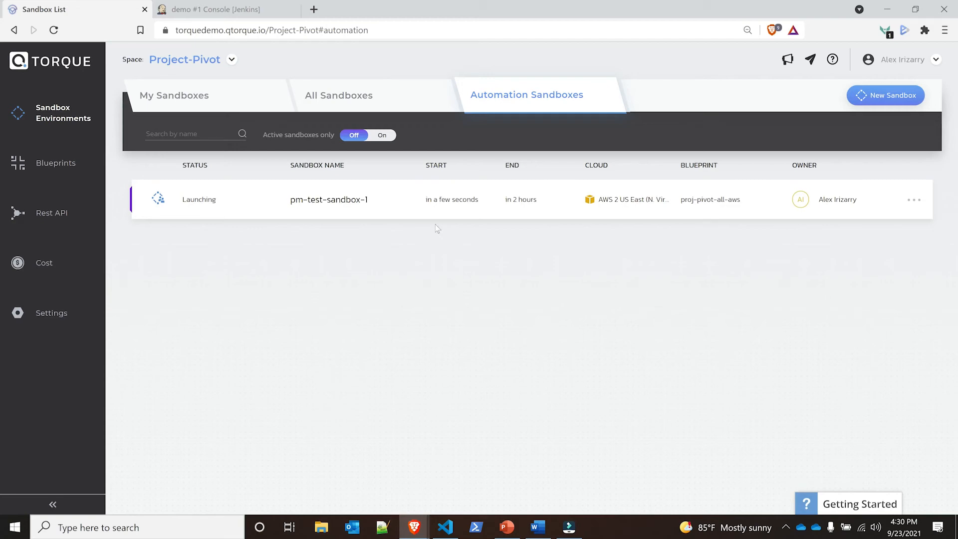
pyautogui.moveTo(187, 193)
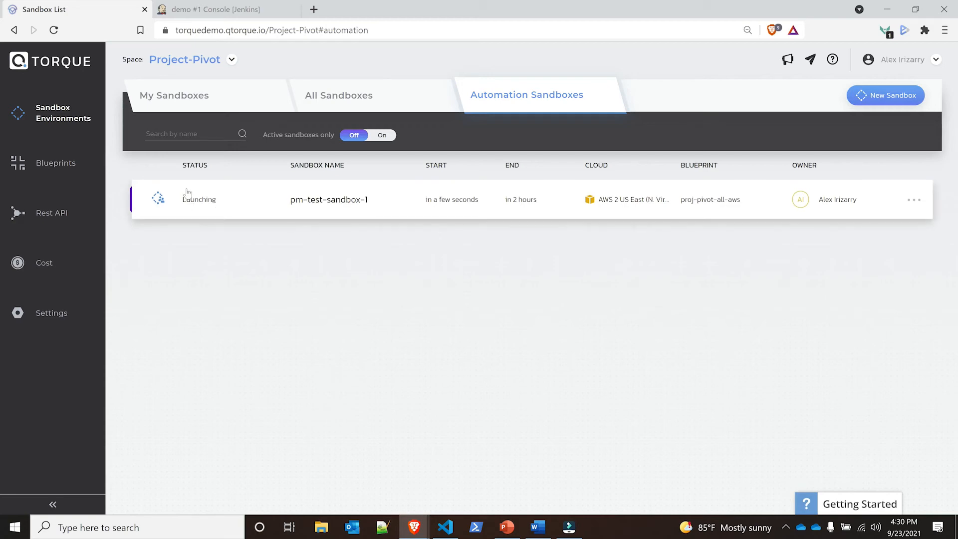
# View pm-test-sandbox-1's summary, launching with infrastructure creation at 0%.
pyautogui.click(329, 199)
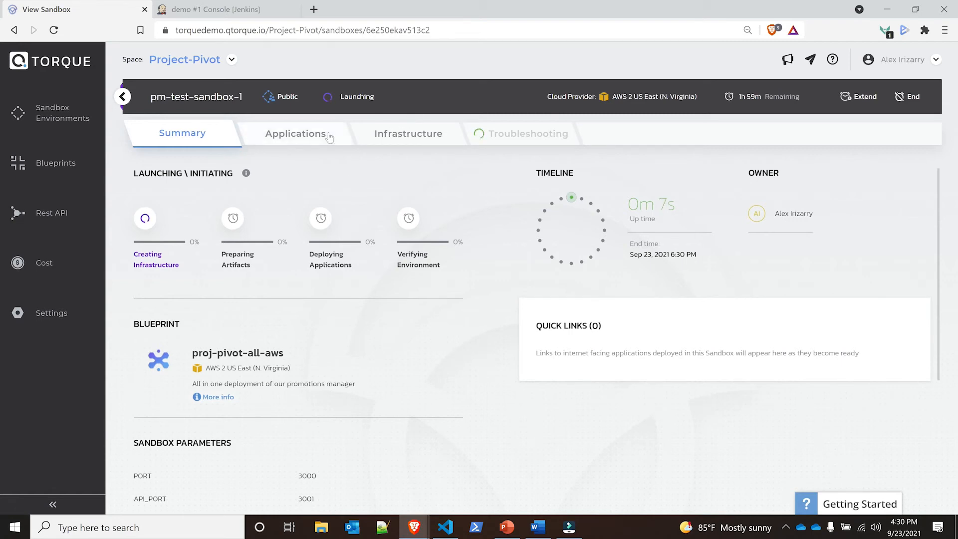
pyautogui.moveTo(503, 231)
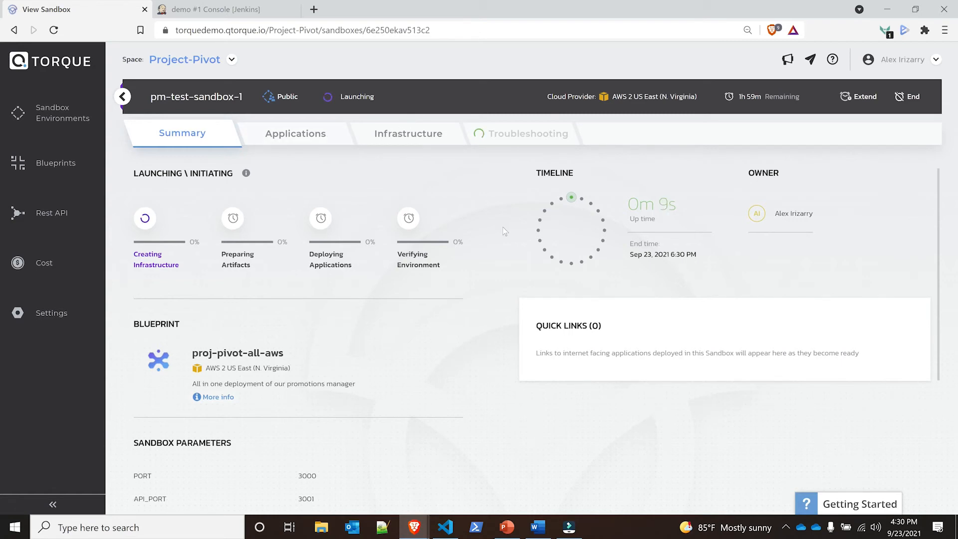
pyautogui.moveTo(818, 372)
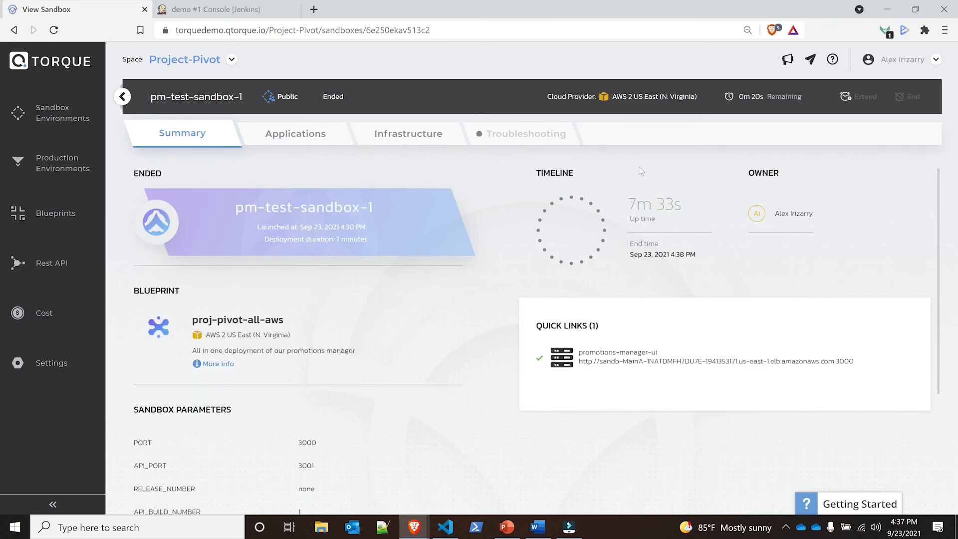
pyautogui.moveTo(621, 190)
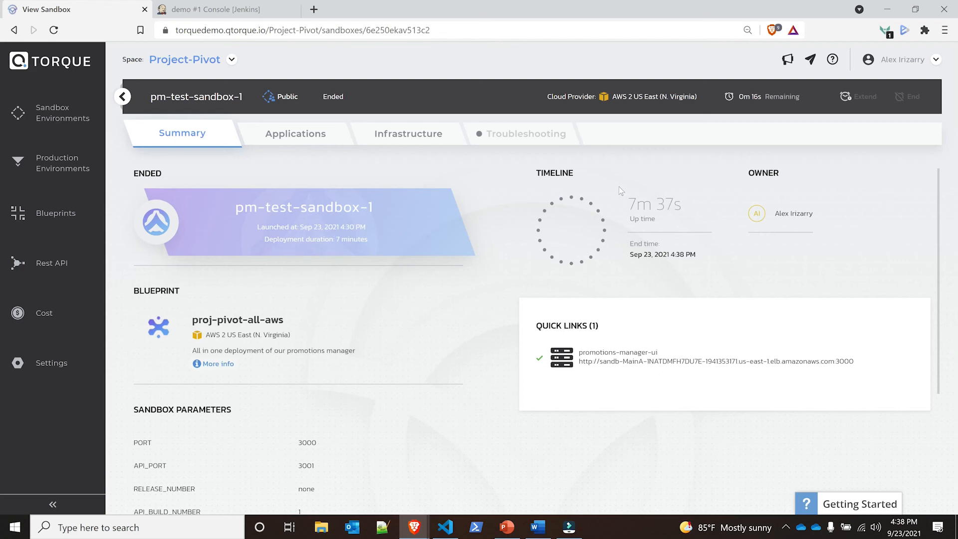
pyautogui.moveTo(61, 162)
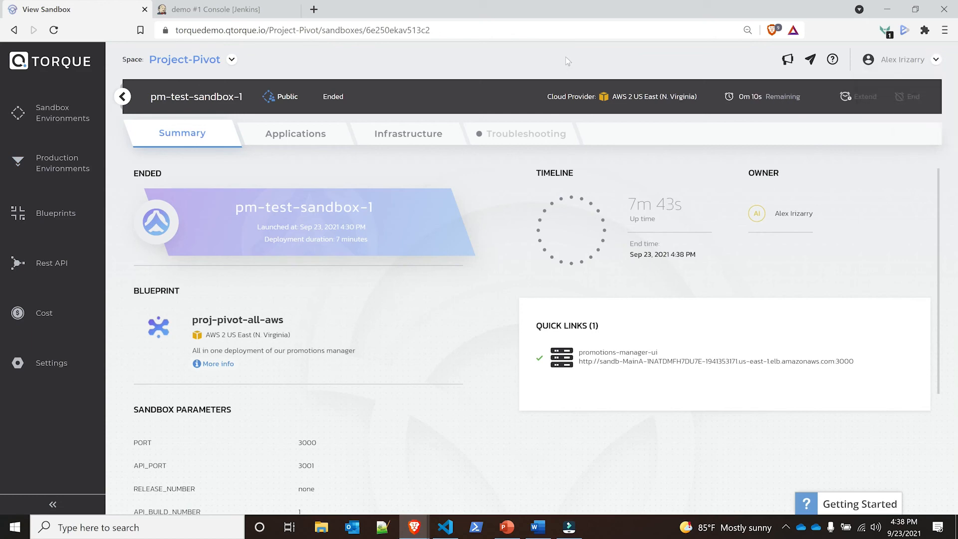
# Go to the Project-Pivot space settings after reviewing the ended sandbox summary.
pyautogui.click(51, 362)
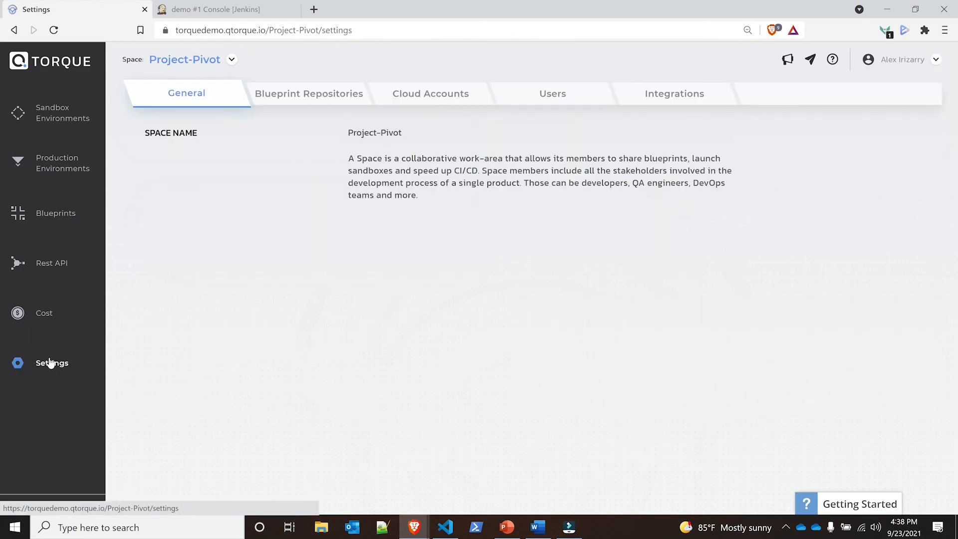
# Show the space's Integrations list and start connecting Torque to Jenkins.
pyautogui.click(673, 93)
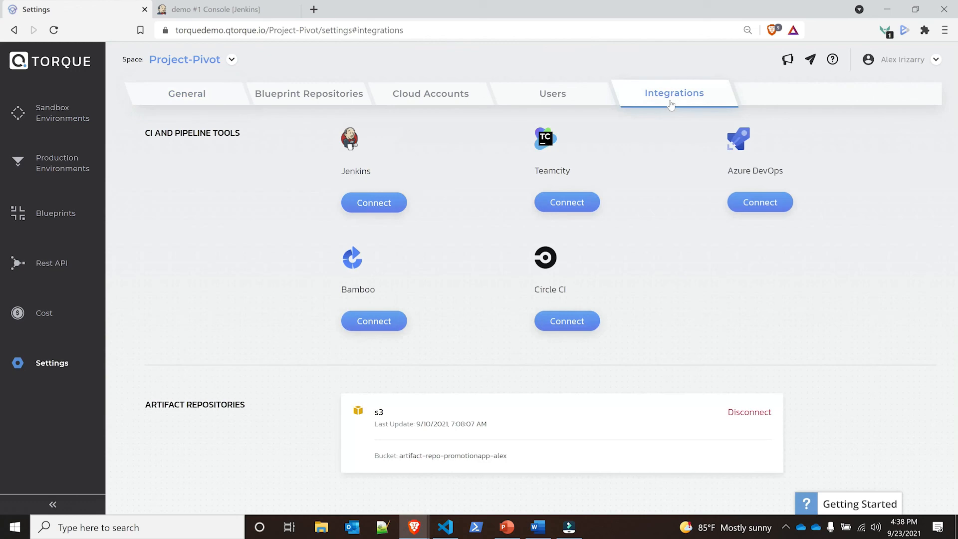
pyautogui.moveTo(396, 224)
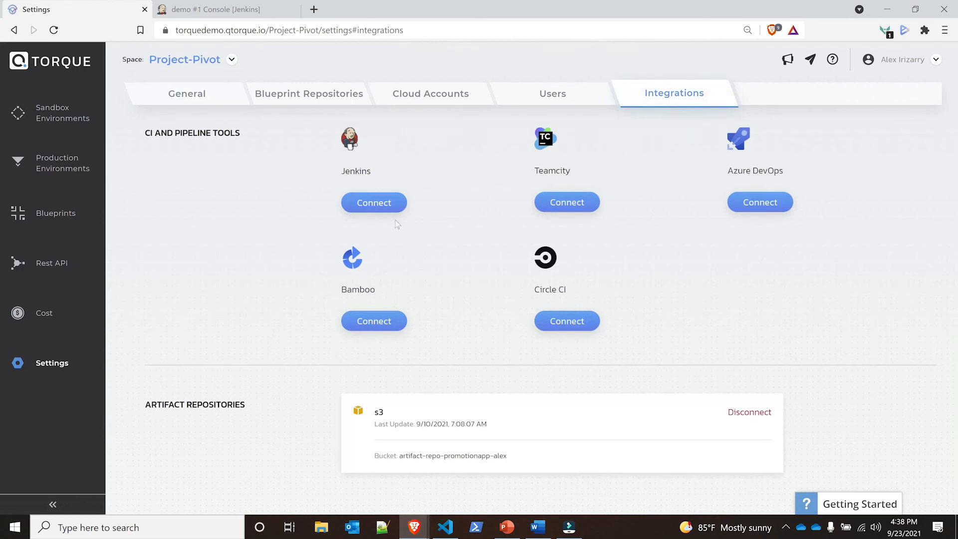
pyautogui.moveTo(383, 203)
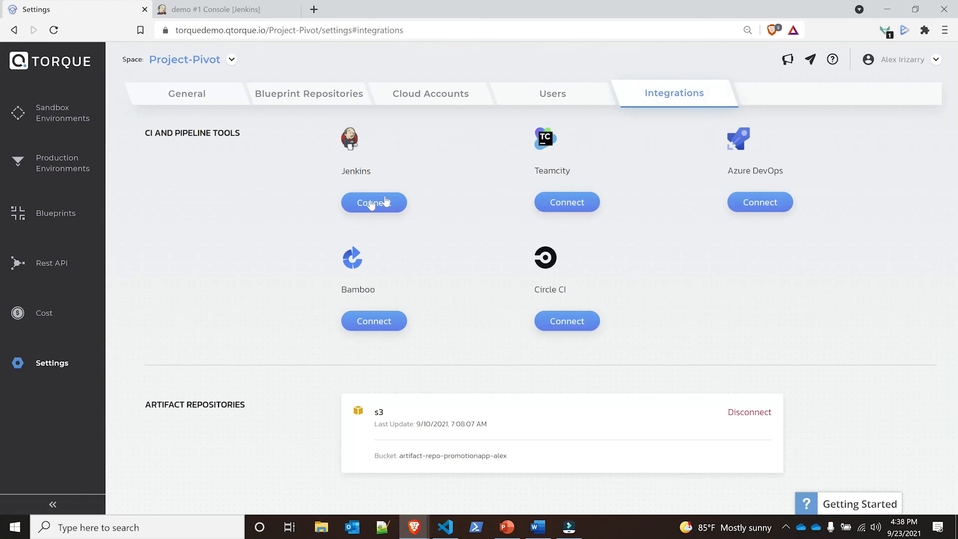
pyautogui.click(373, 202)
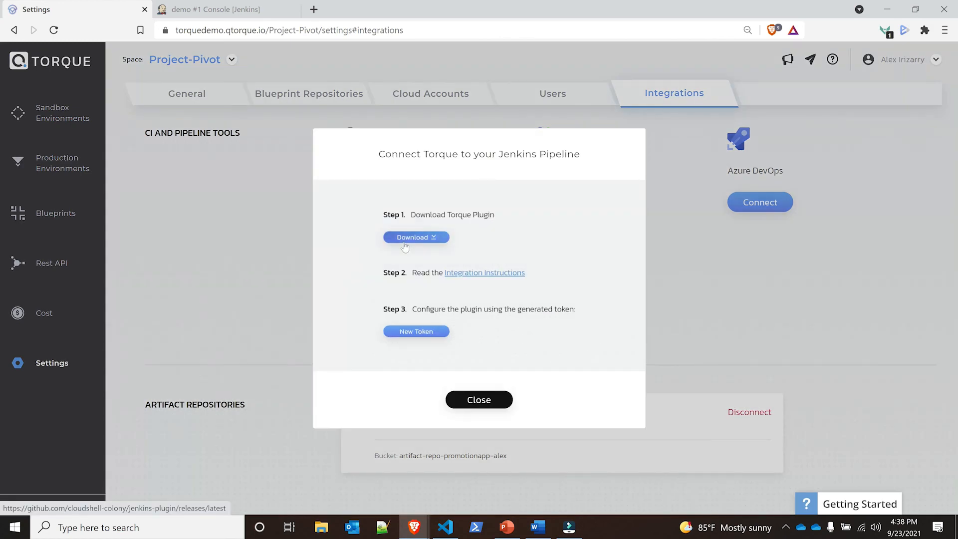
pyautogui.moveTo(464, 288)
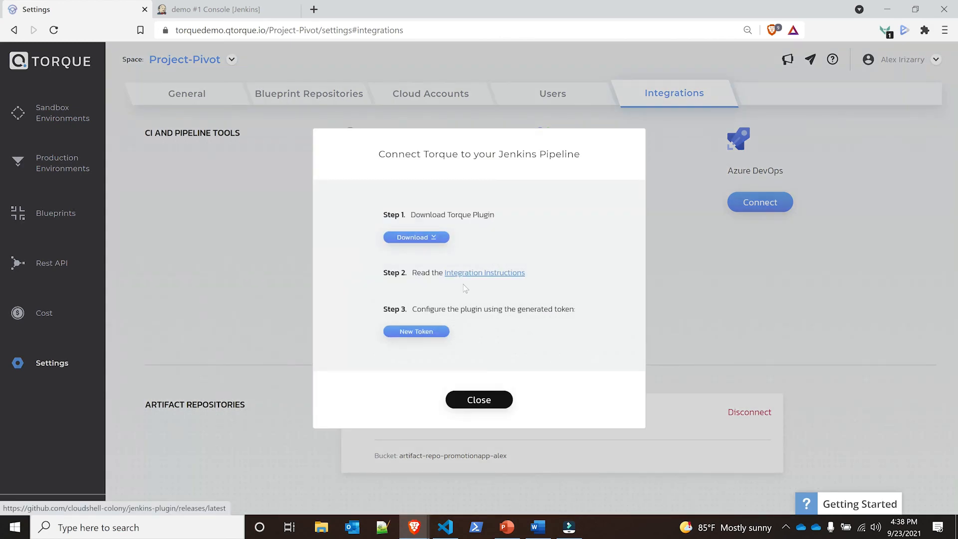
pyautogui.moveTo(484, 272)
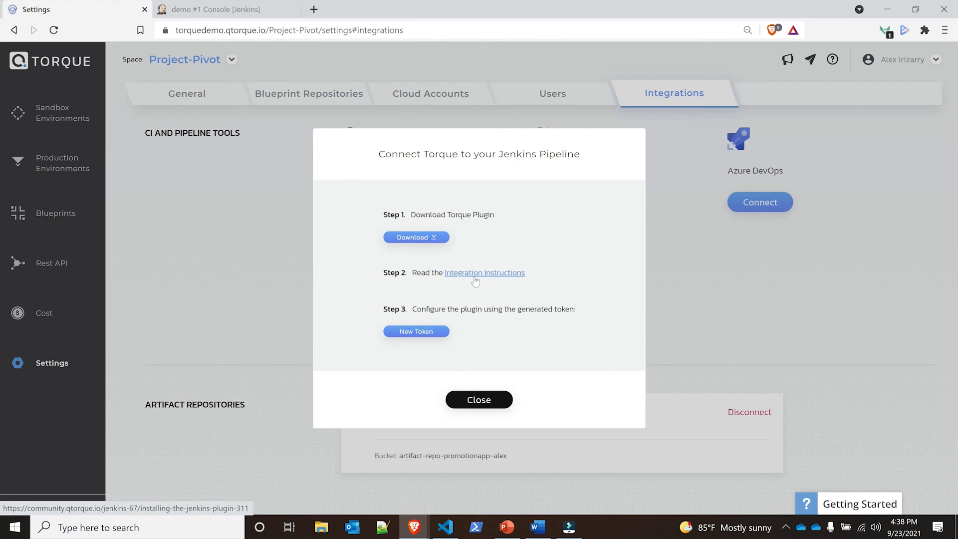